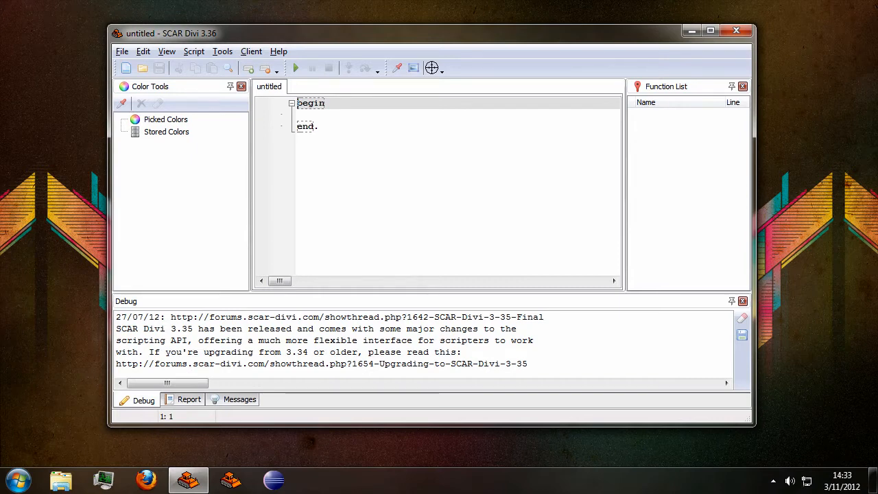
{"action": "mouse_move", "coordinate": [265, 174]}
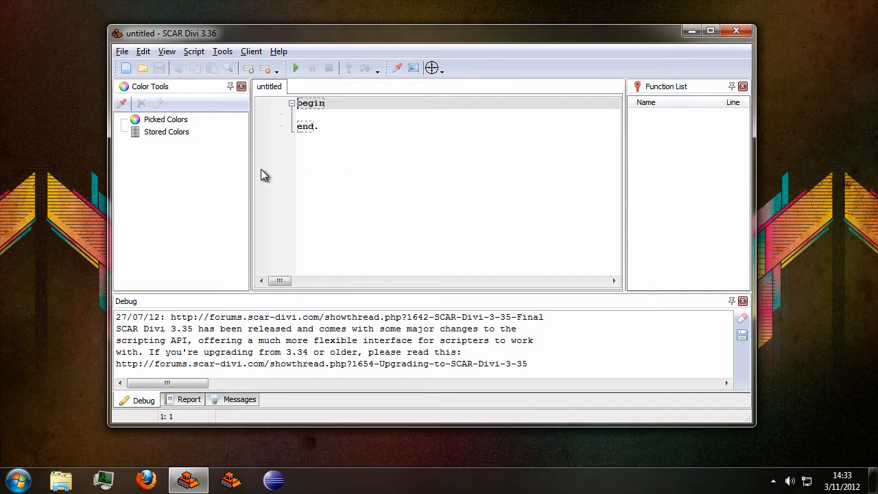
{"action": "mouse_move", "coordinate": [170, 90]}
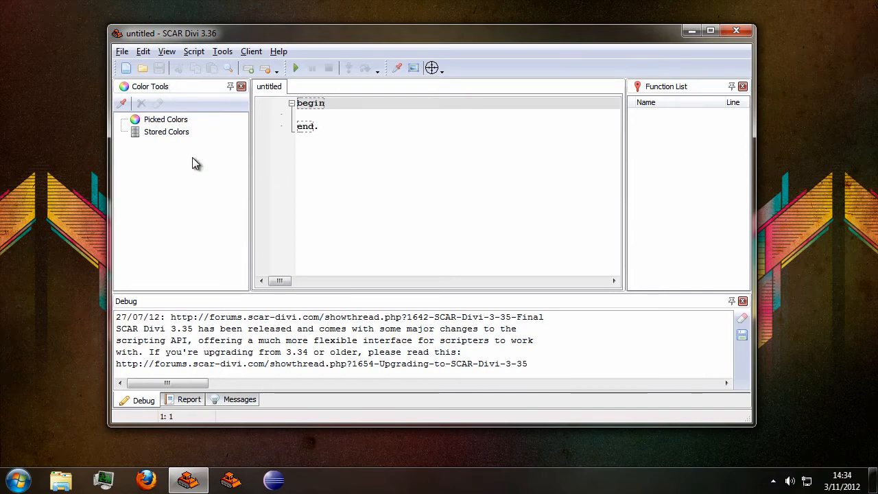
{"action": "mouse_move", "coordinate": [195, 135]}
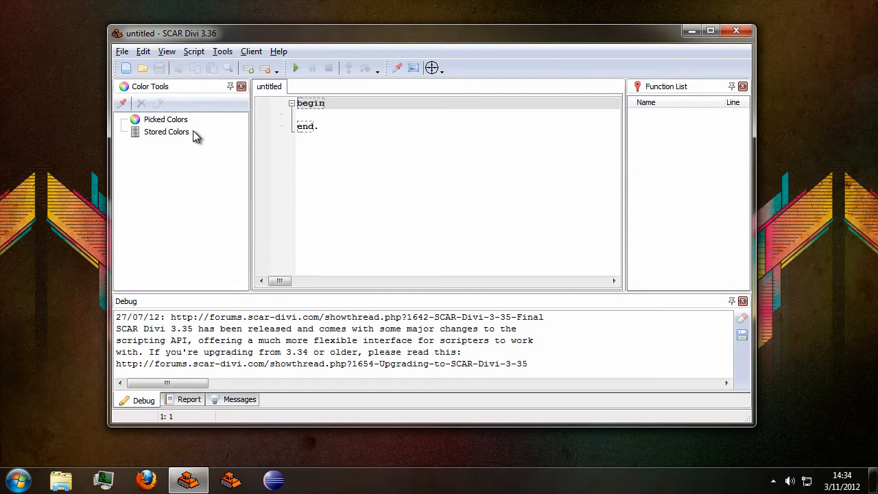
{"action": "mouse_move", "coordinate": [211, 130]}
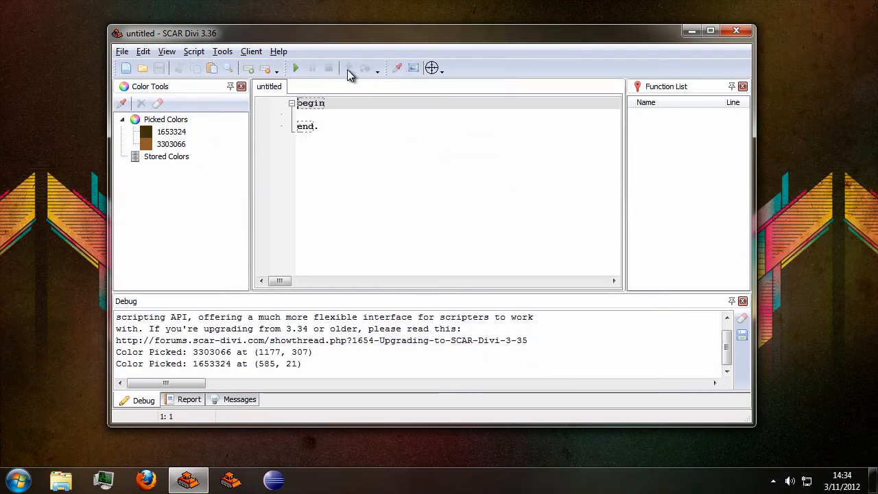
Grab several more colours from the screen into the Picked Colors list.
{"action": "left_click", "coordinate": [398, 67]}
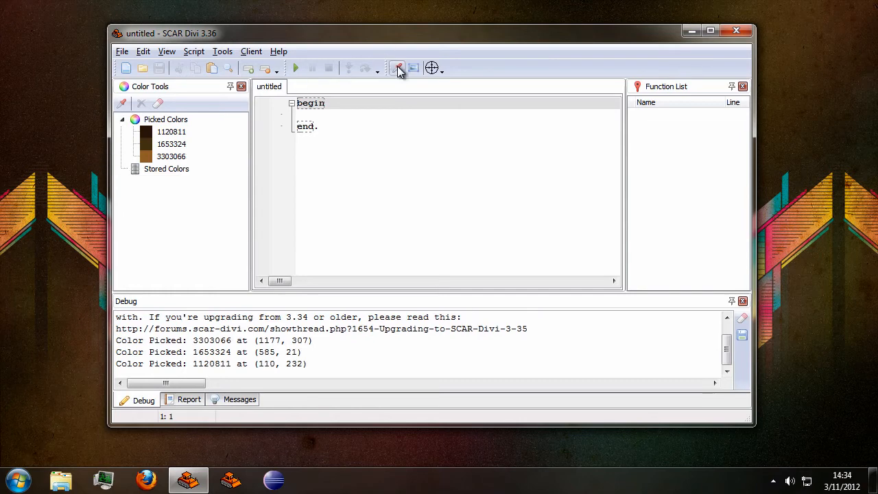
{"action": "left_click", "coordinate": [398, 67]}
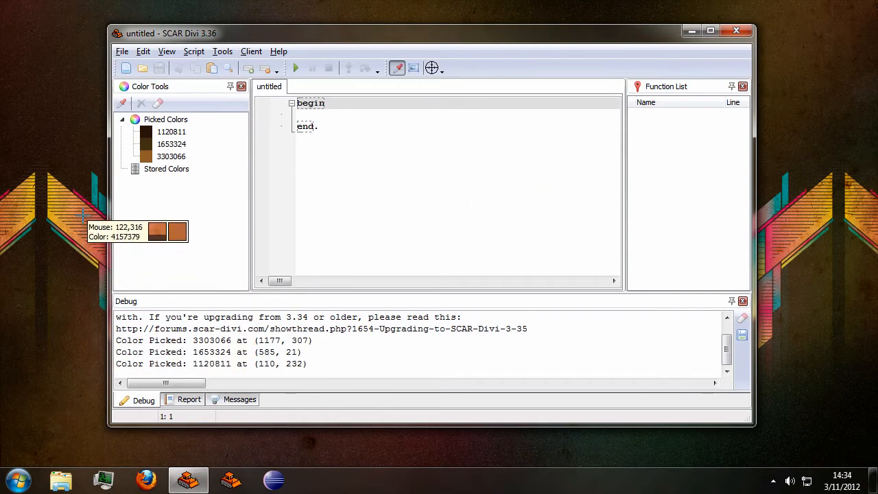
{"action": "left_click", "coordinate": [398, 67]}
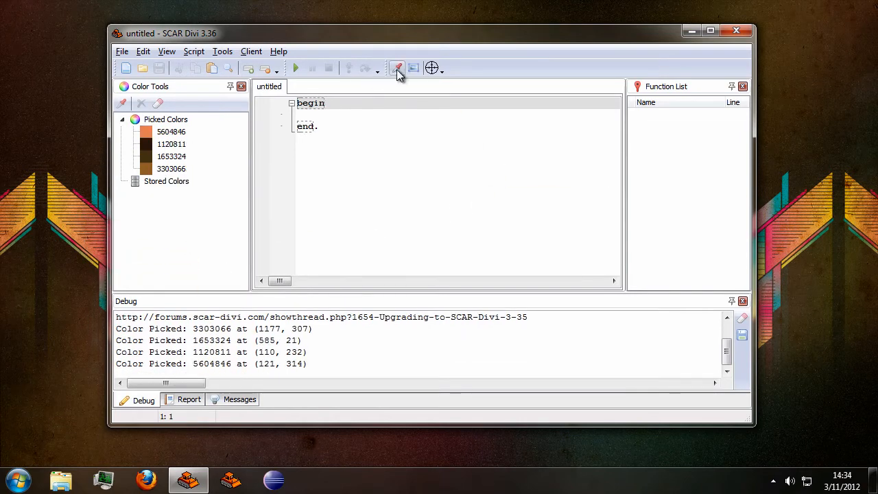
{"action": "left_click", "coordinate": [397, 67]}
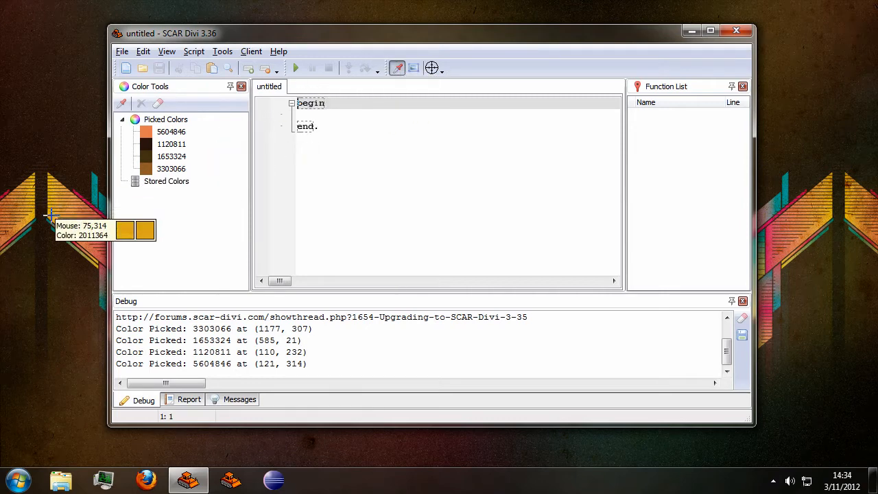
{"action": "mouse_move", "coordinate": [391, 317]}
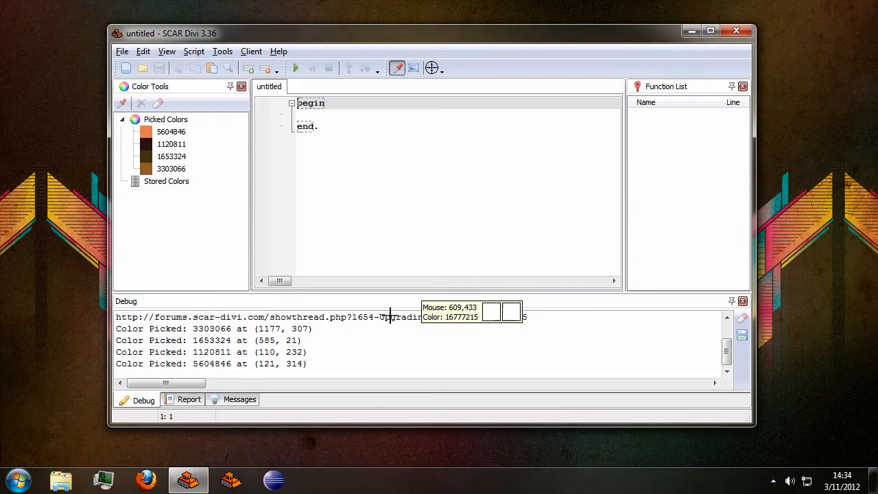
{"action": "mouse_move", "coordinate": [228, 473]}
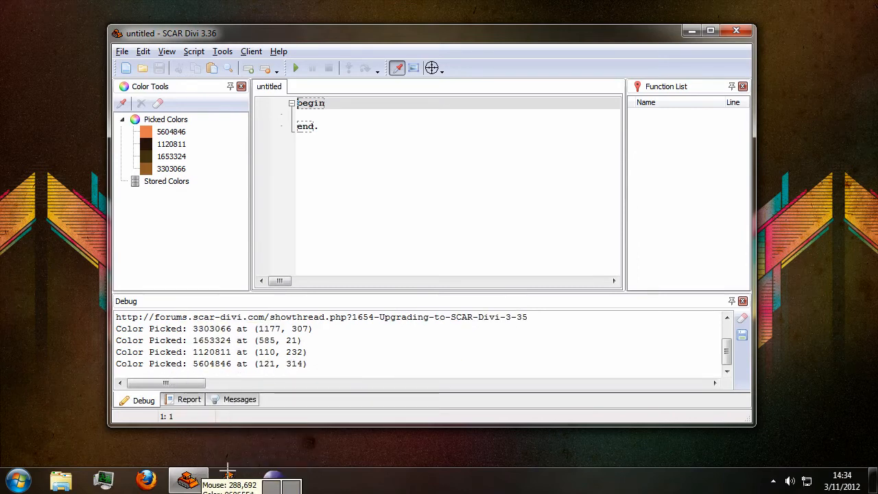
{"action": "mouse_move", "coordinate": [488, 76]}
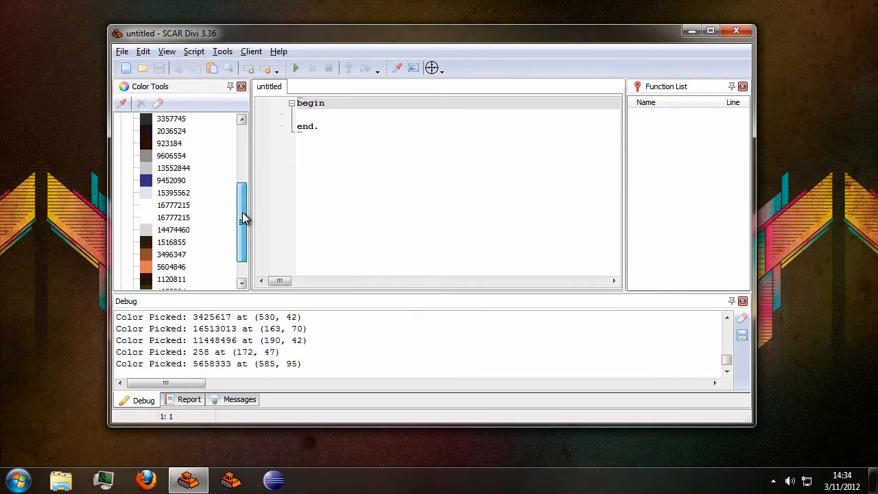
Collapse and re-expand the Picked Colors node to review the long list.
{"action": "scroll", "scroll_direction": "up", "scroll_amount": 3}
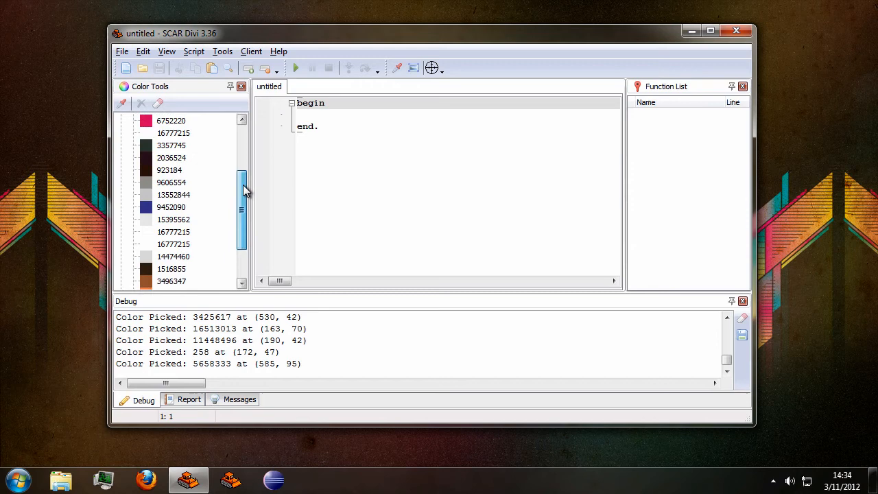
{"action": "left_click", "coordinate": [122, 118]}
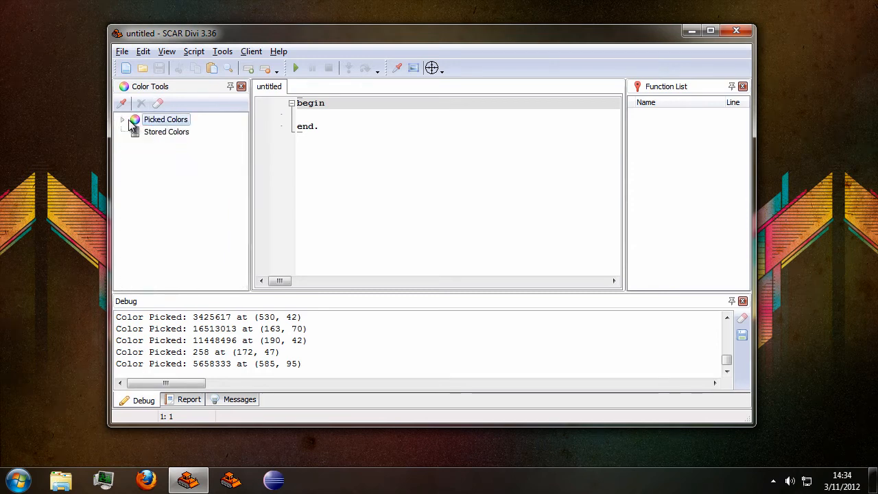
{"action": "left_click", "coordinate": [122, 118]}
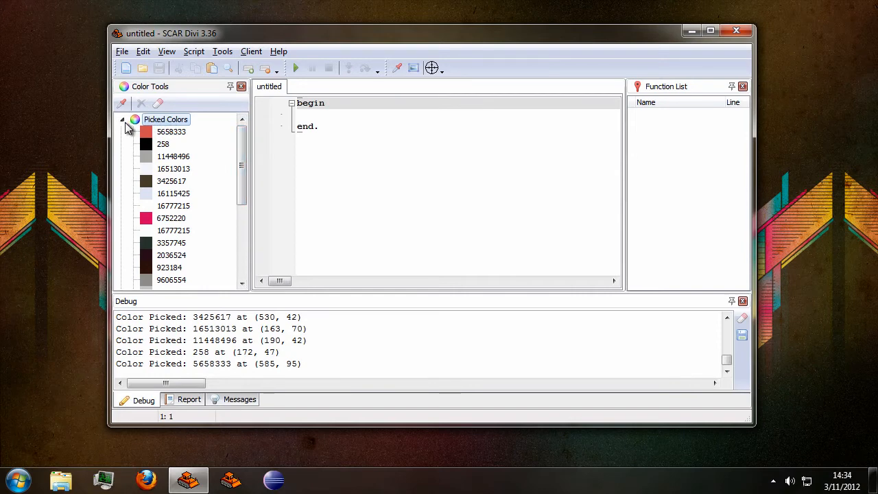
{"action": "scroll", "scroll_direction": "down", "scroll_amount": 3}
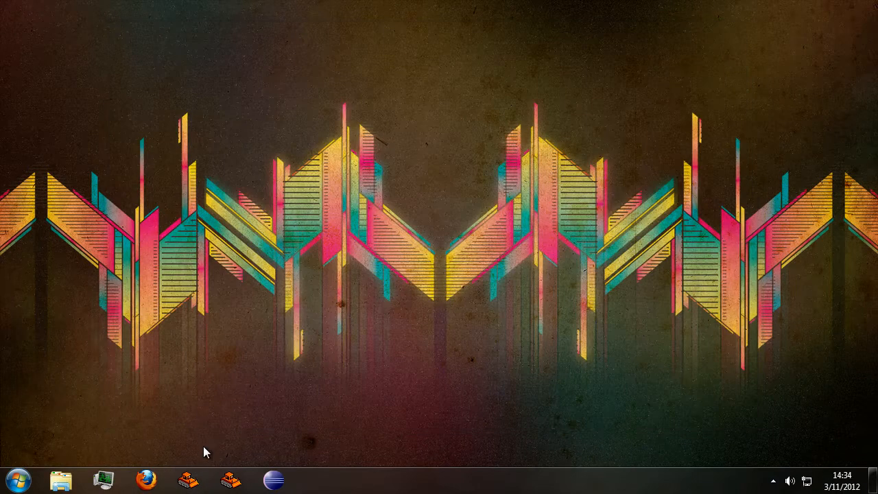
Relaunch SCAR Divi to a fresh untitled script and begin a new colour pick.
{"action": "left_click", "coordinate": [188, 477]}
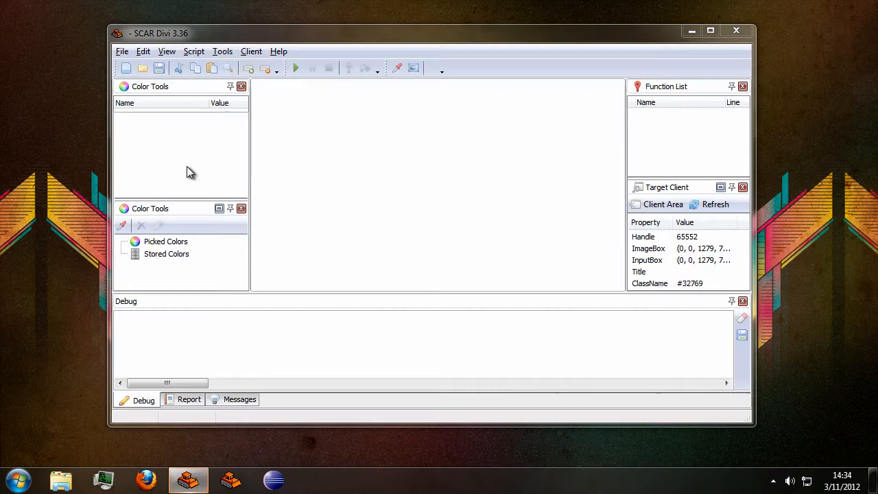
{"action": "left_click", "coordinate": [126, 68]}
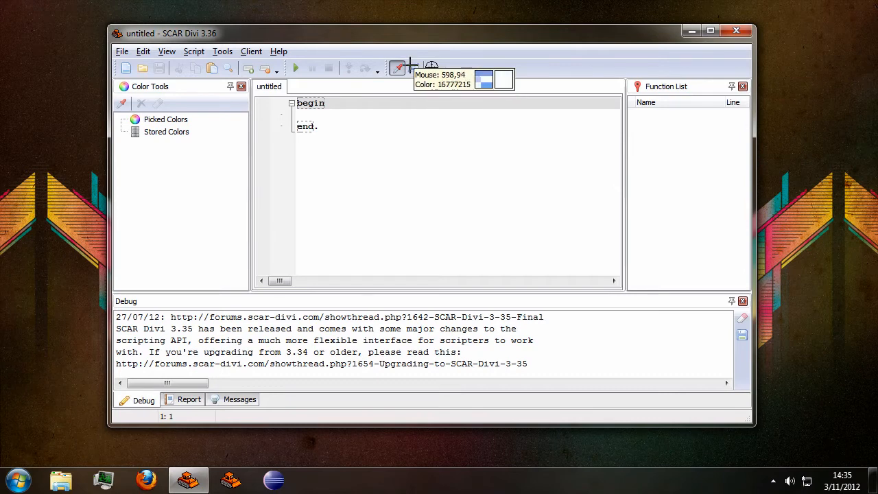
{"action": "mouse_move", "coordinate": [296, 118]}
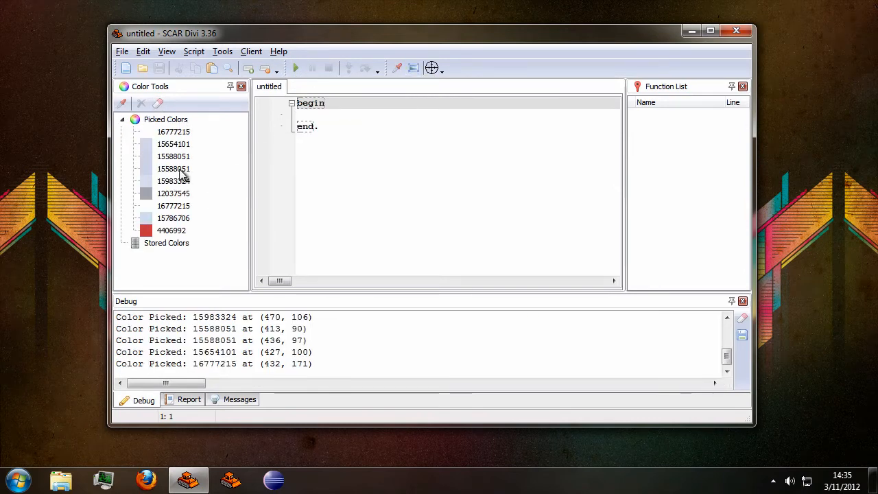
Review picked entries' options including white 16777215, then clear the Picked Colors list.
{"action": "right_click", "coordinate": [173, 132]}
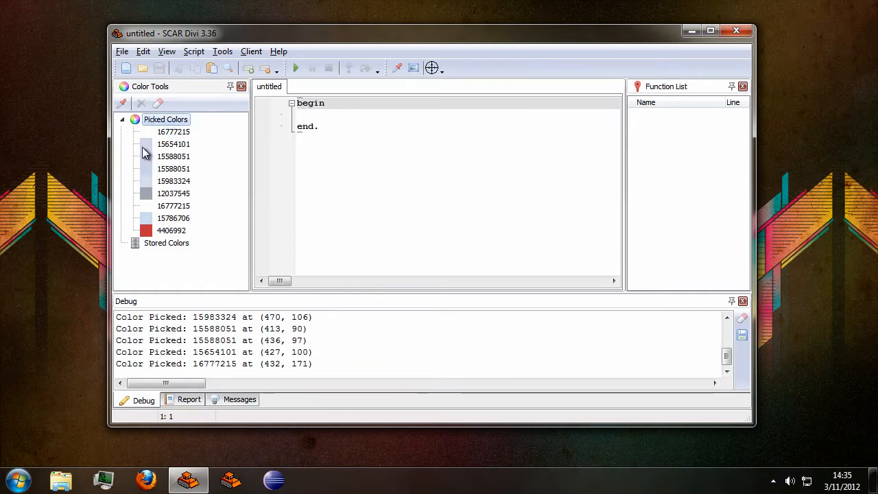
{"action": "right_click", "coordinate": [173, 181]}
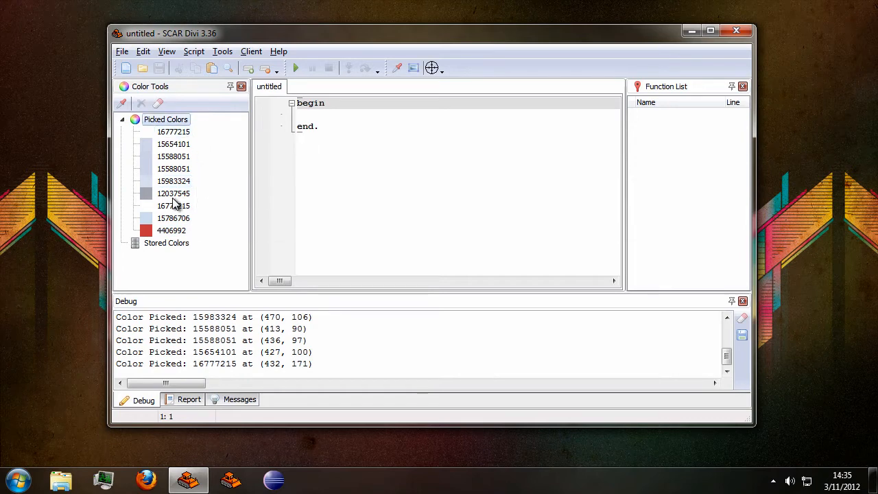
{"action": "right_click", "coordinate": [173, 131]}
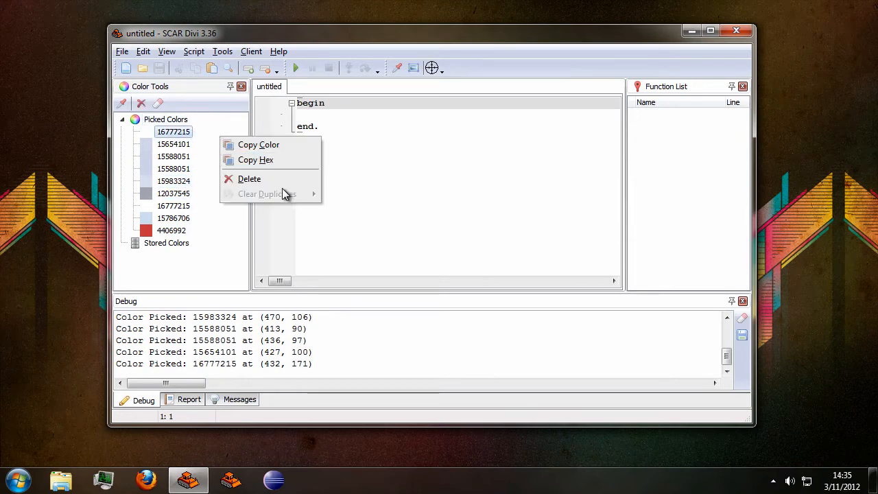
{"action": "mouse_move", "coordinate": [173, 118]}
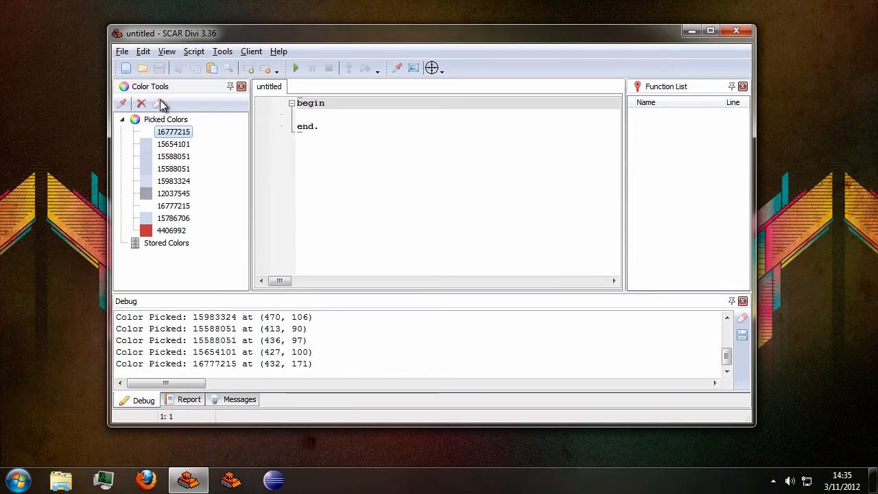
{"action": "left_click", "coordinate": [121, 118]}
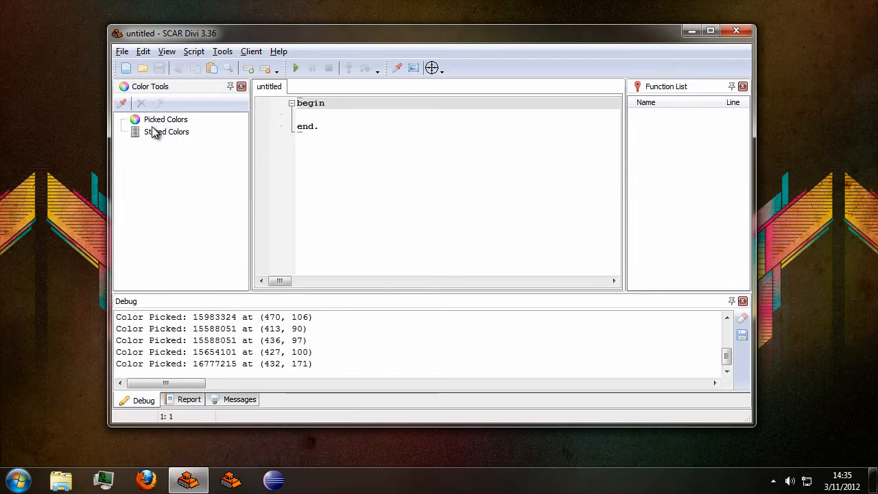
{"action": "mouse_move", "coordinate": [157, 116]}
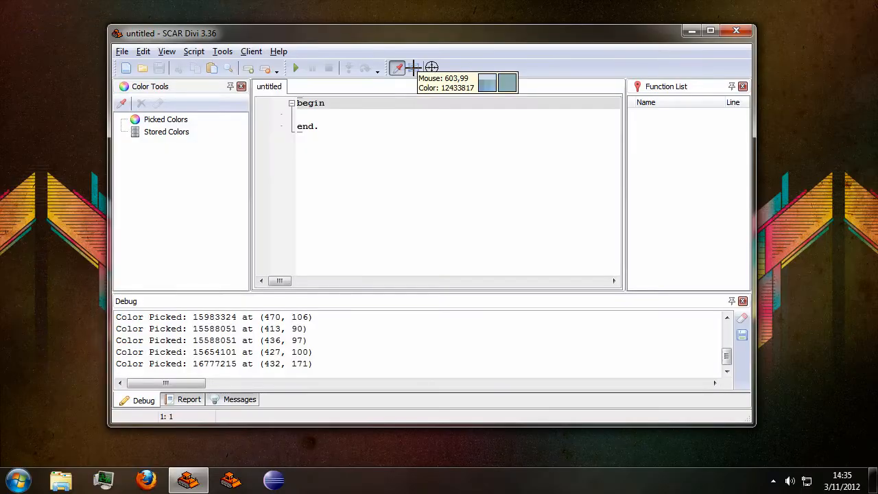
{"action": "mouse_move", "coordinate": [148, 77]}
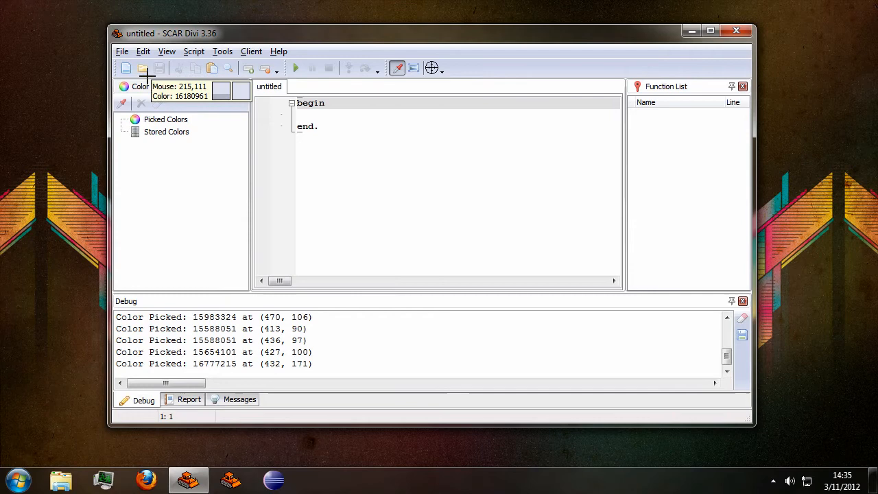
{"action": "left_click", "coordinate": [135, 118]}
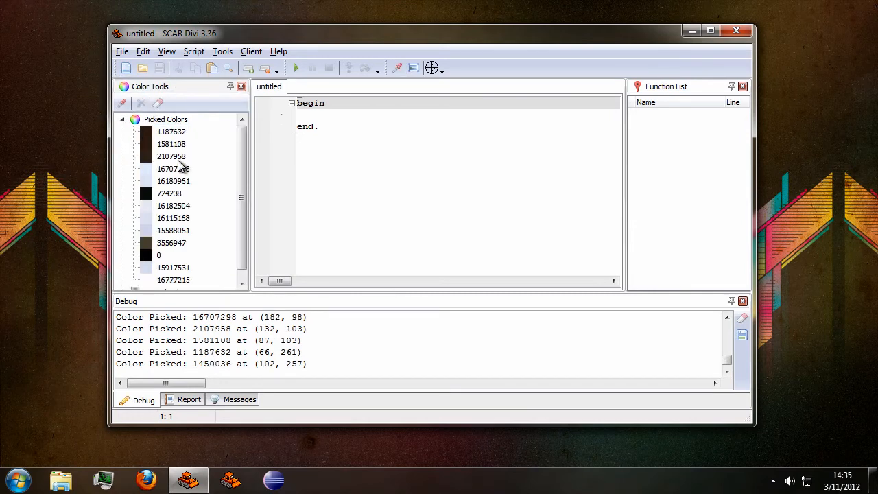
{"action": "left_click", "coordinate": [142, 103]}
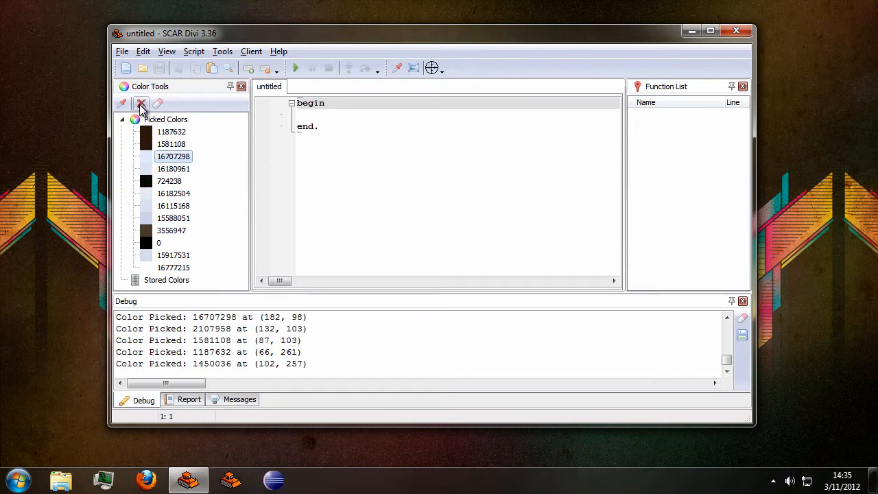
{"action": "left_click", "coordinate": [141, 103]}
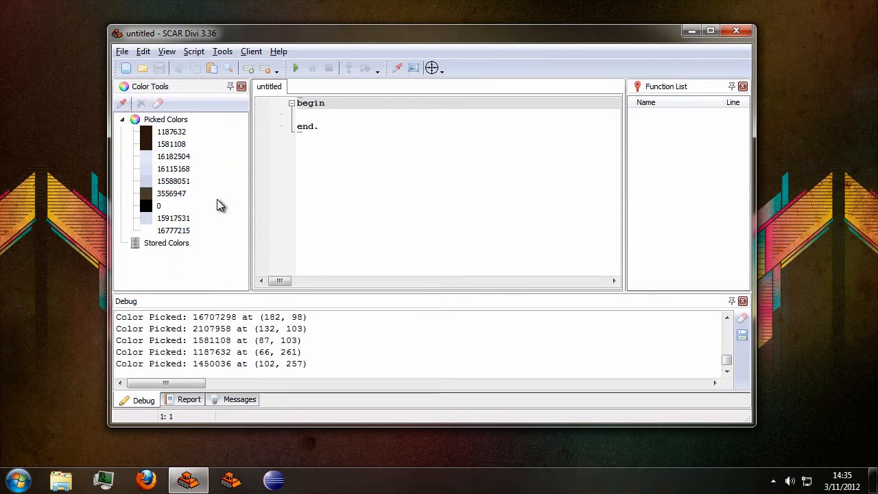
{"action": "left_click", "coordinate": [173, 169]}
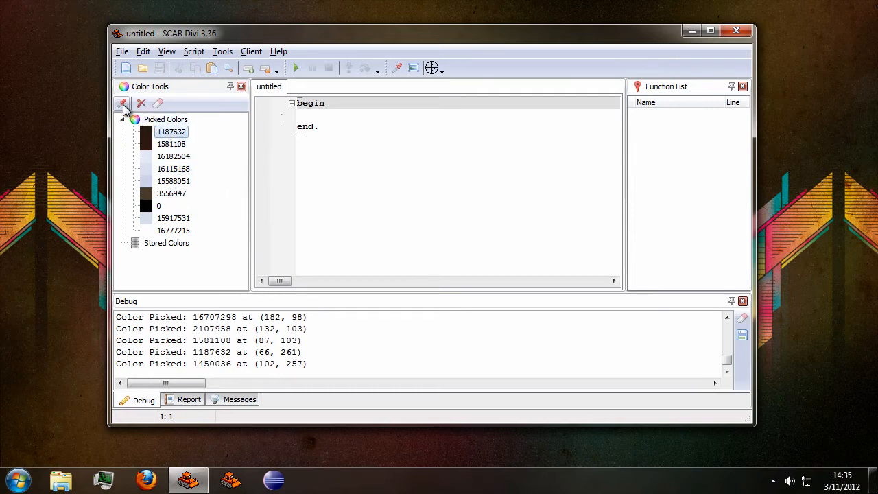
{"action": "mouse_move", "coordinate": [350, 71]}
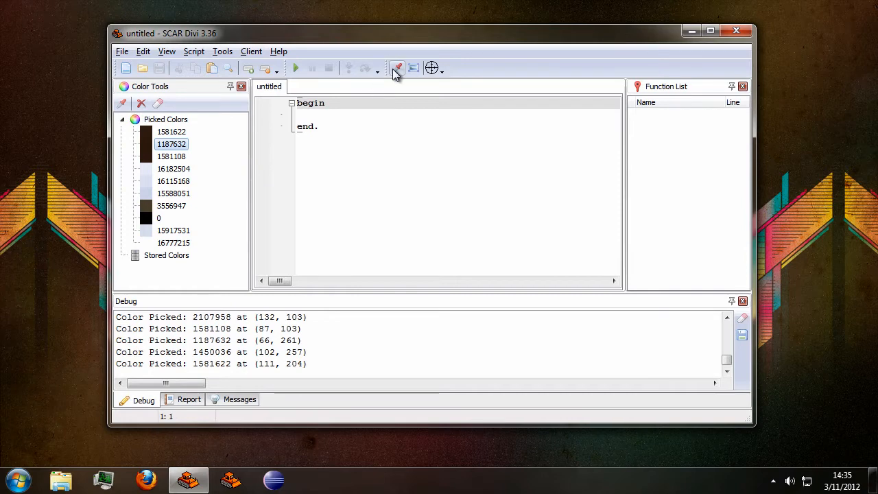
{"action": "left_click", "coordinate": [223, 51]}
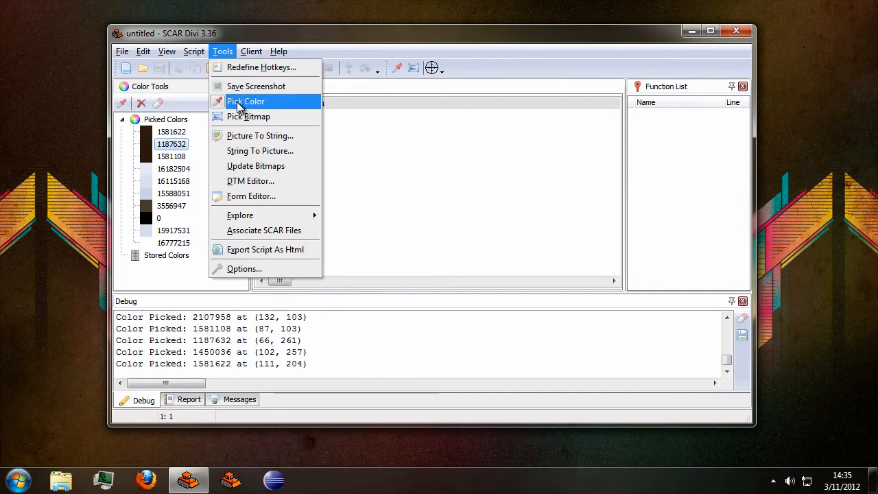
{"action": "mouse_move", "coordinate": [203, 108]}
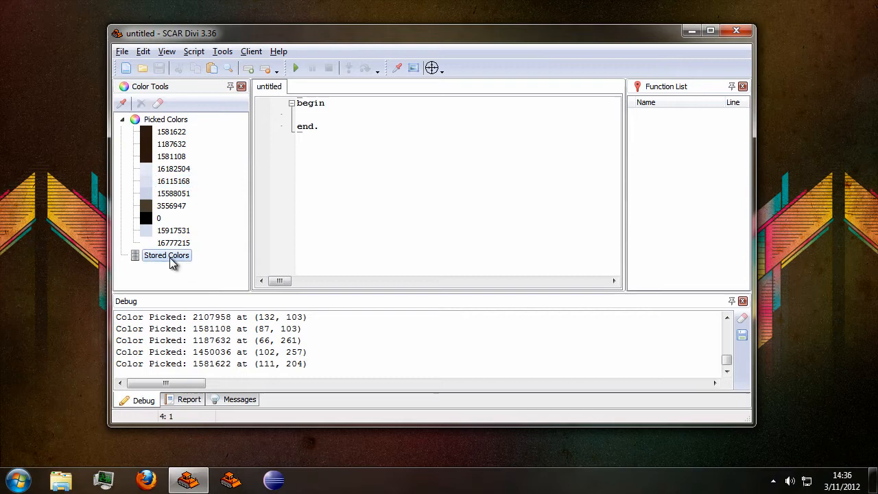
{"action": "mouse_move", "coordinate": [162, 266]}
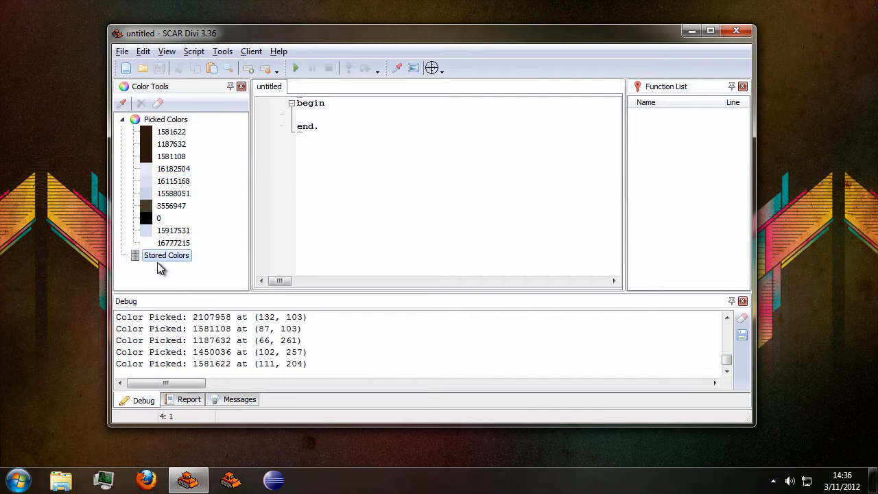
{"action": "mouse_move", "coordinate": [179, 165]}
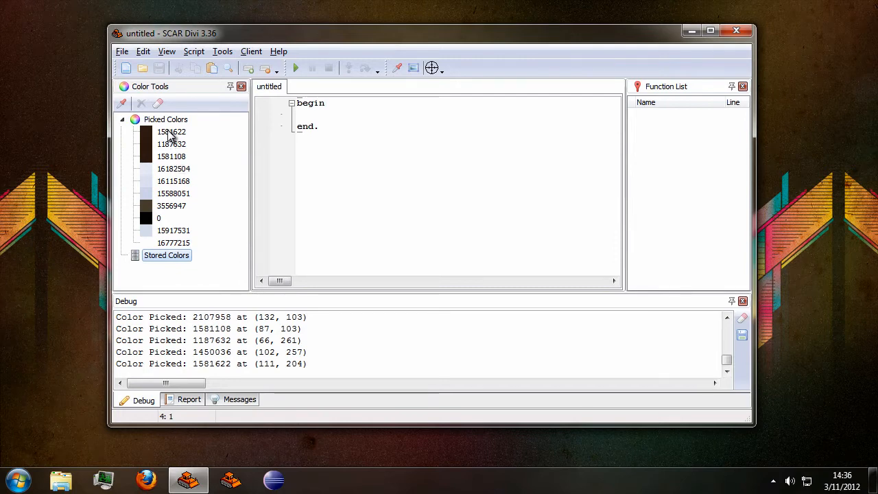
Move picked colours such as 1581622 into Stored Colors and close SCAR Divi.
{"action": "left_click", "coordinate": [170, 132]}
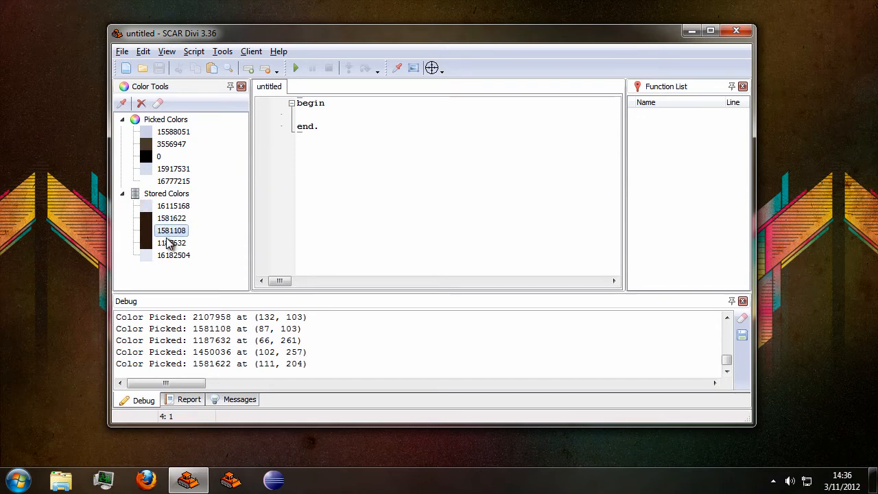
{"action": "left_click", "coordinate": [171, 254]}
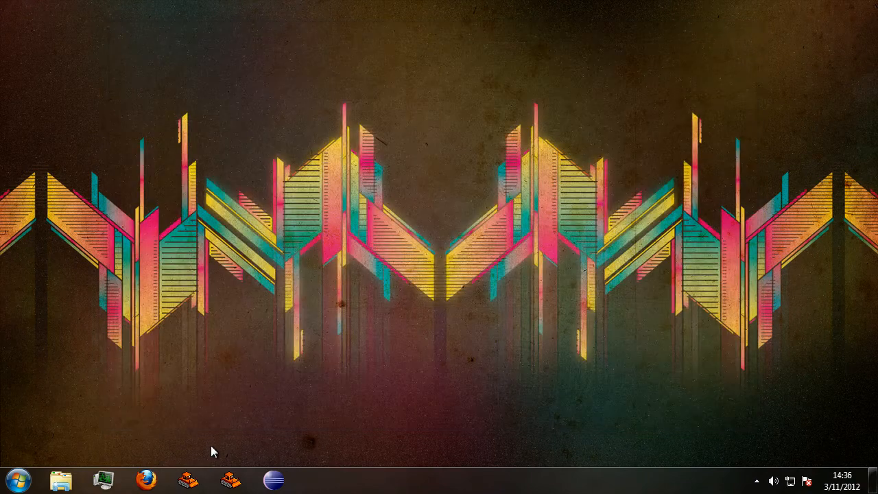
Relaunch SCAR Divi and confirm the five Stored Colors persisted with Picked Colors empty.
{"action": "left_click", "coordinate": [189, 479]}
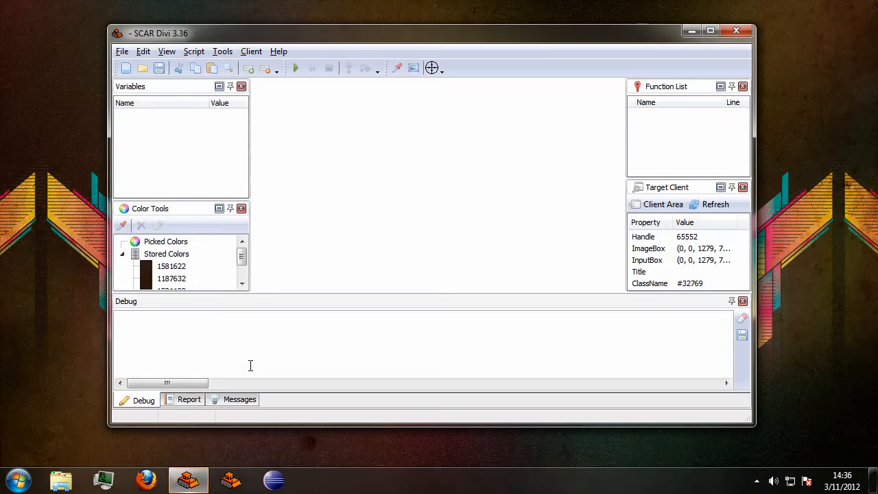
{"action": "left_click", "coordinate": [126, 67]}
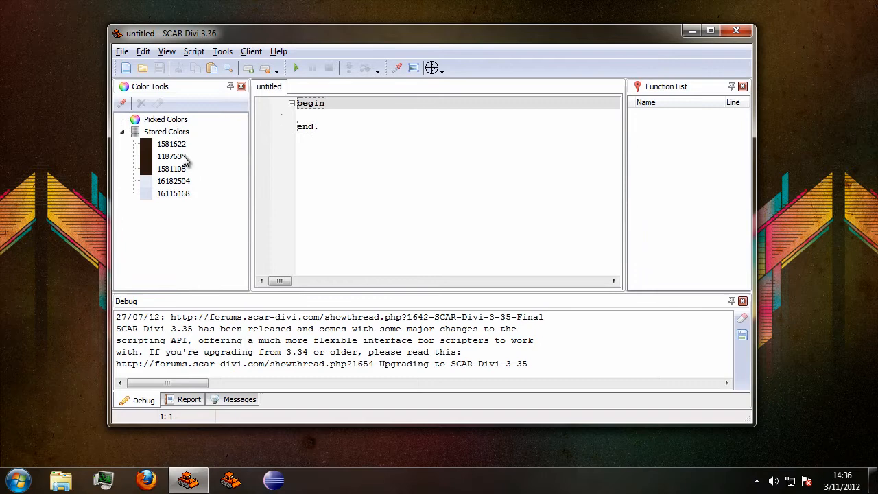
{"action": "left_click", "coordinate": [166, 131]}
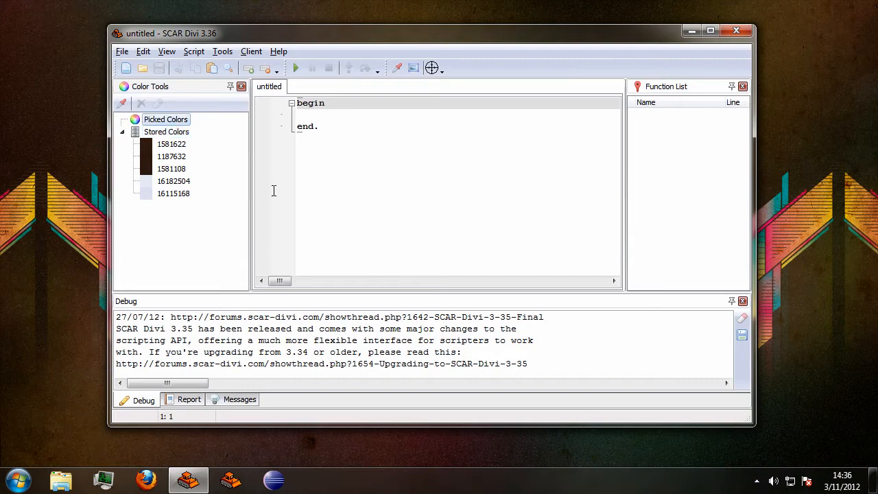
{"action": "mouse_move", "coordinate": [214, 131]}
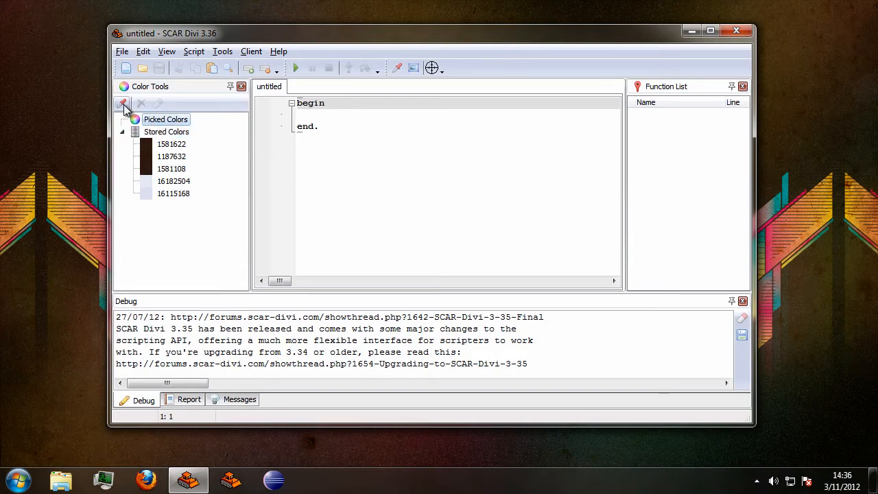
Pick a new batch of screen colours into the Picked Colors list.
{"action": "left_click", "coordinate": [173, 181]}
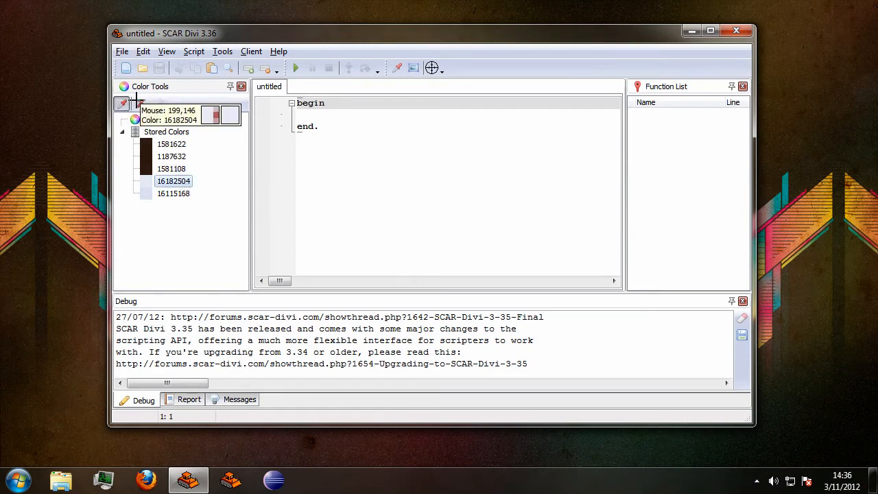
{"action": "mouse_move", "coordinate": [142, 102]}
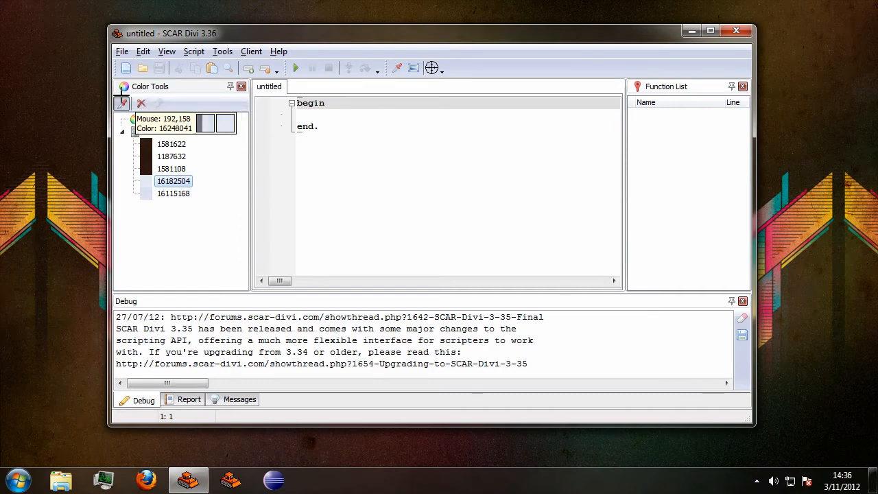
{"action": "mouse_move", "coordinate": [33, 116]}
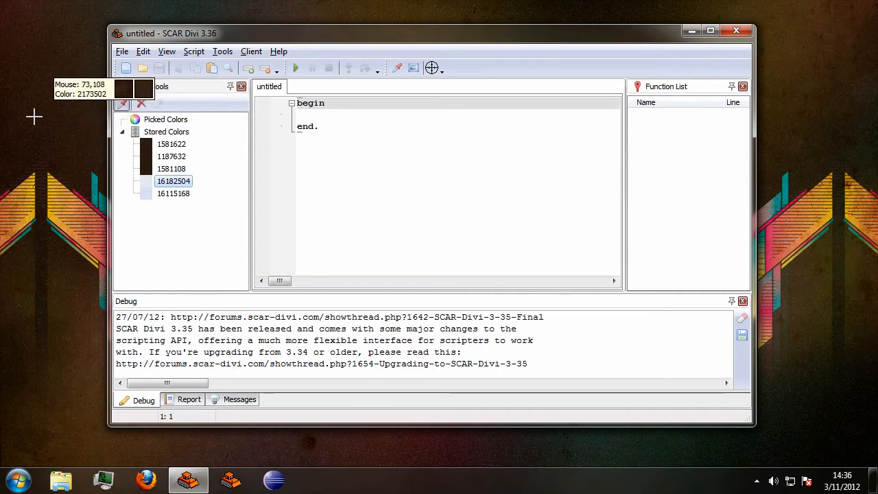
{"action": "mouse_move", "coordinate": [57, 250]}
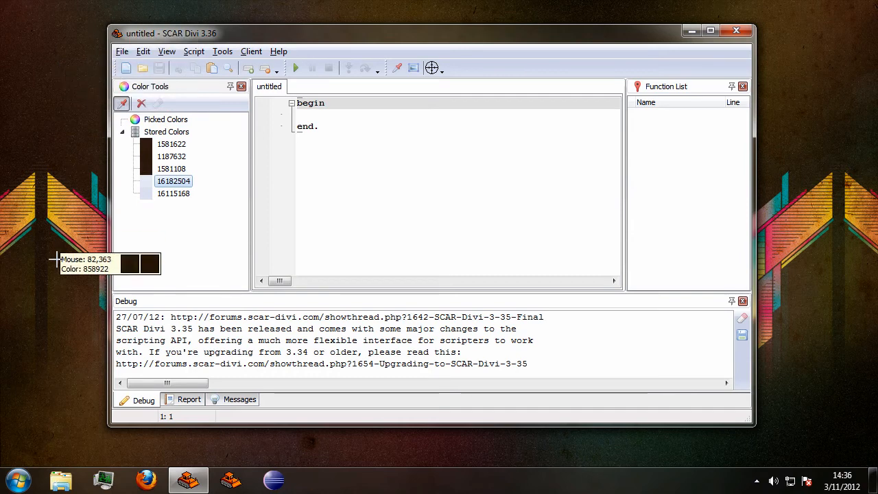
{"action": "mouse_move", "coordinate": [437, 168]}
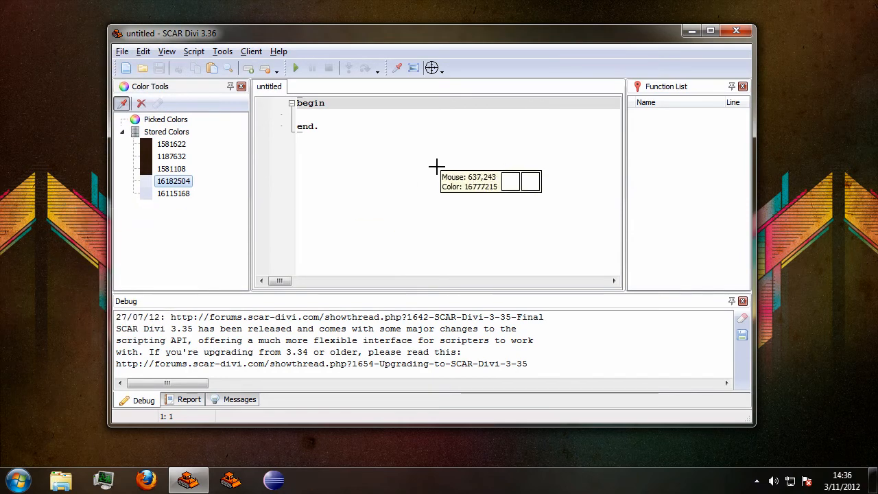
{"action": "mouse_move", "coordinate": [247, 249]}
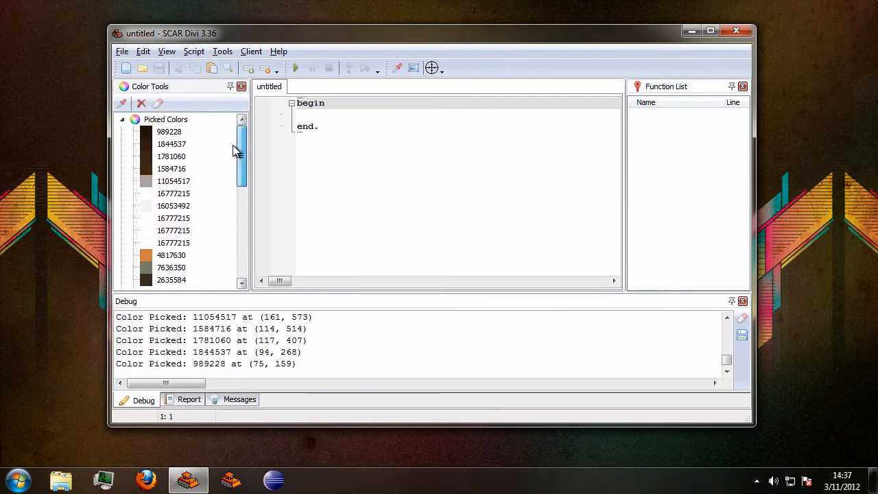
{"action": "scroll", "scroll_direction": "down", "scroll_amount": 3}
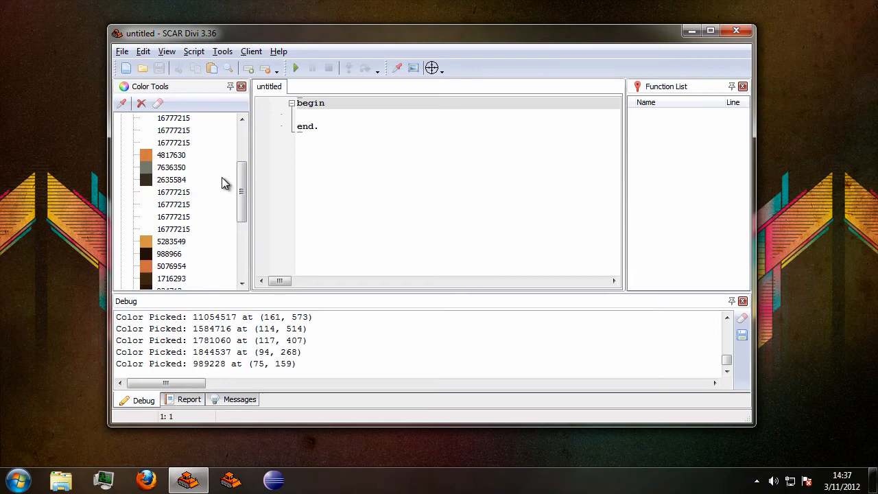
{"action": "scroll", "scroll_direction": "up", "scroll_amount": 3}
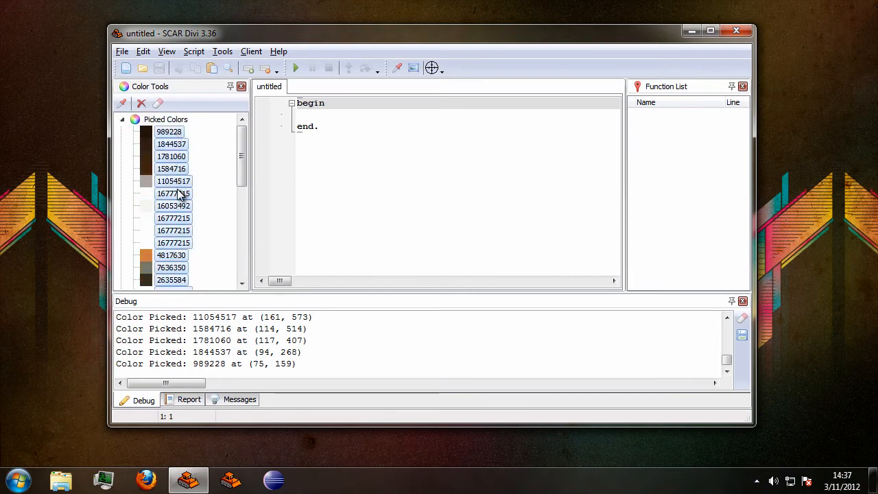
{"action": "right_click", "coordinate": [172, 193]}
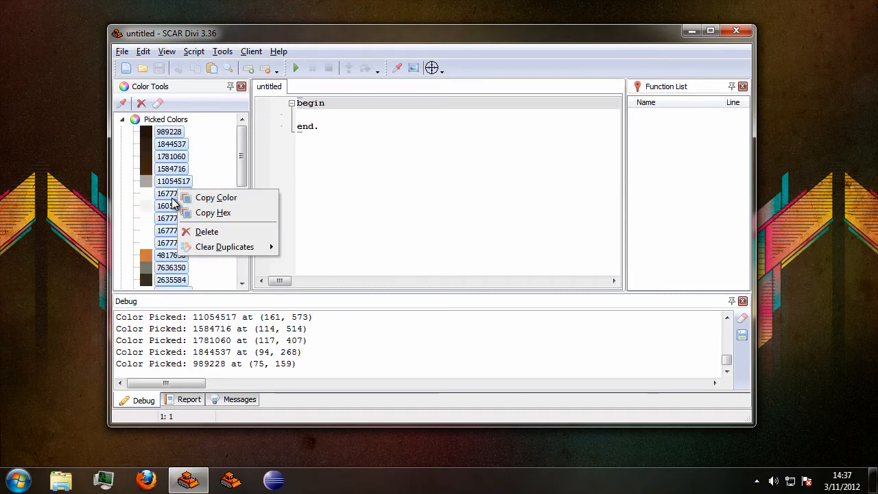
{"action": "mouse_move", "coordinate": [225, 247]}
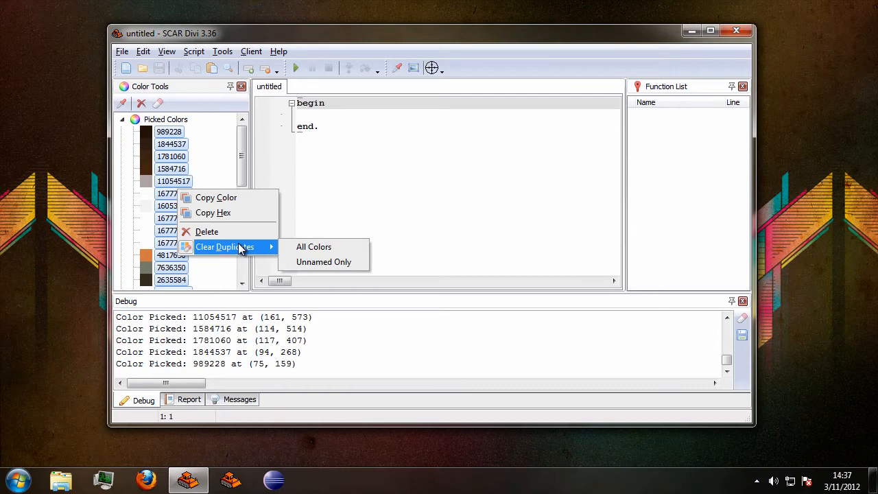
{"action": "mouse_move", "coordinate": [312, 247]}
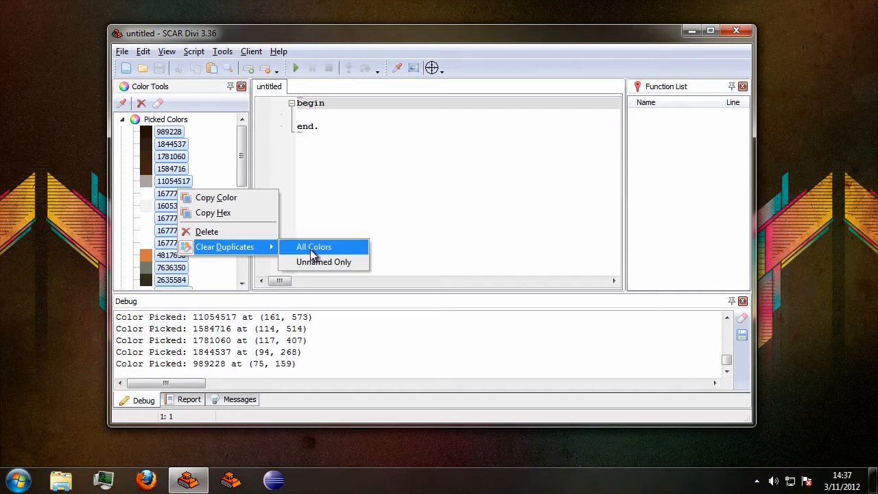
{"action": "mouse_move", "coordinate": [309, 255]}
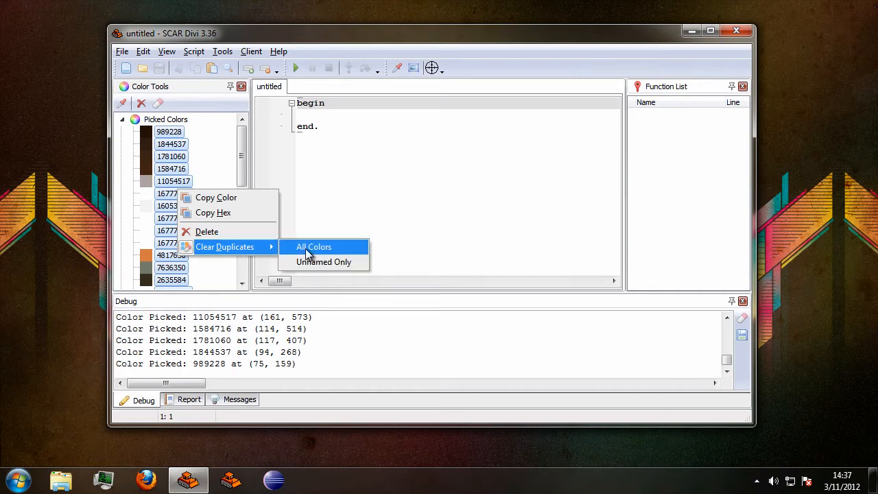
Clear duplicate entries using the All Colors option and review the result.
{"action": "left_click", "coordinate": [312, 247]}
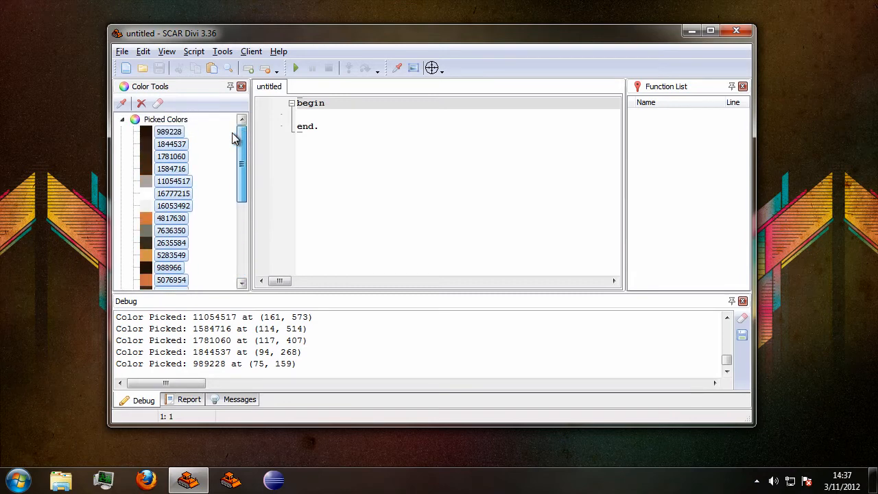
{"action": "mouse_move", "coordinate": [212, 187]}
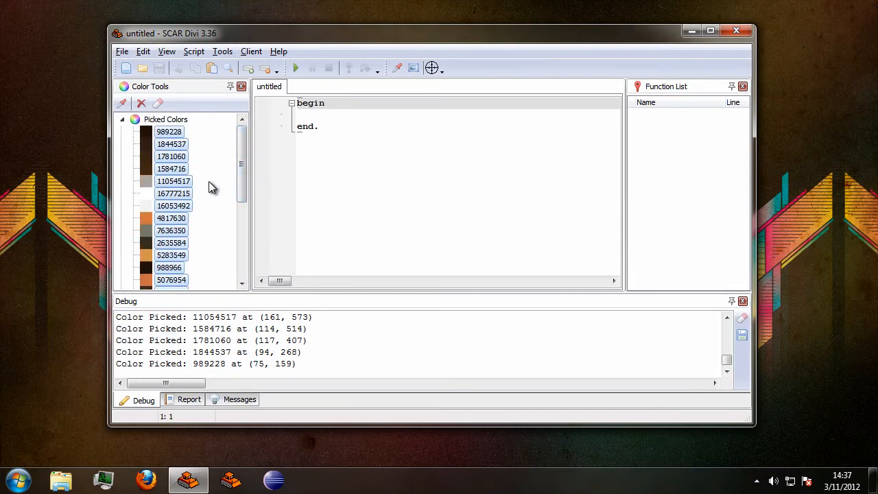
{"action": "scroll", "scroll_direction": "down", "scroll_amount": 3}
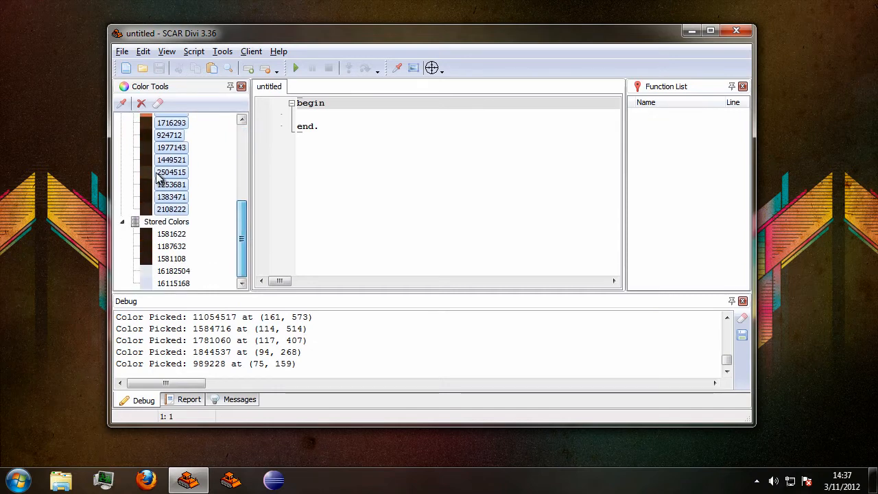
{"action": "scroll", "scroll_direction": "up", "scroll_amount": 3}
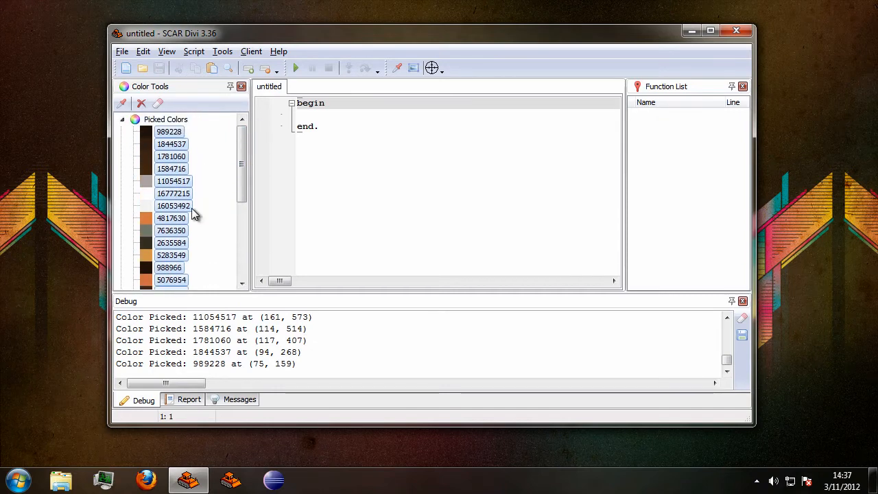
{"action": "scroll", "scroll_direction": "down", "scroll_amount": 3}
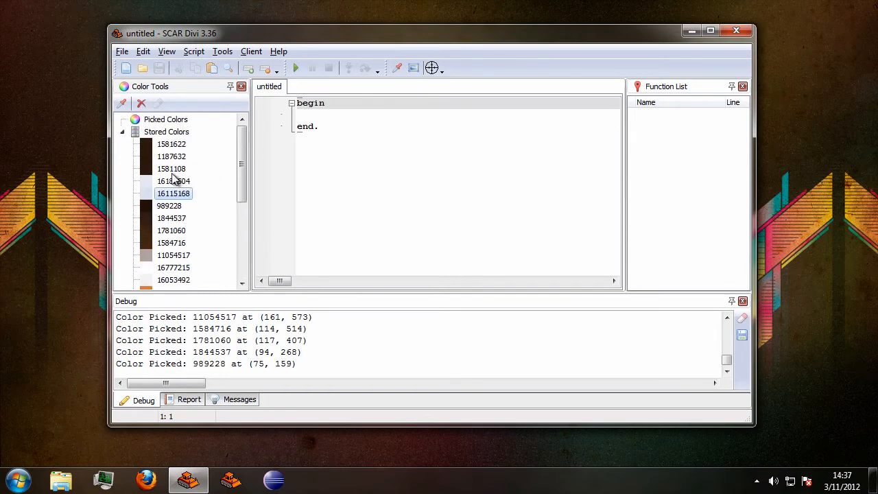
Rename the pink picked colour 13672959 to IconColor1.
{"action": "left_click", "coordinate": [172, 144]}
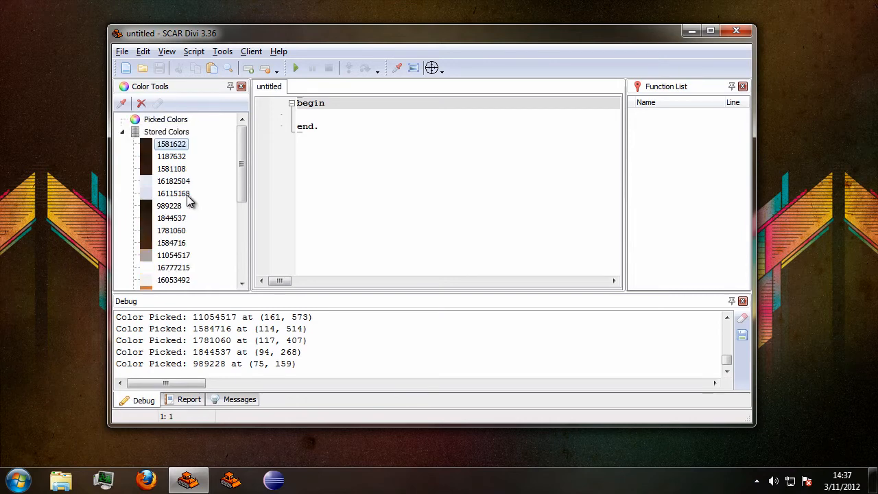
{"action": "mouse_move", "coordinate": [186, 186]}
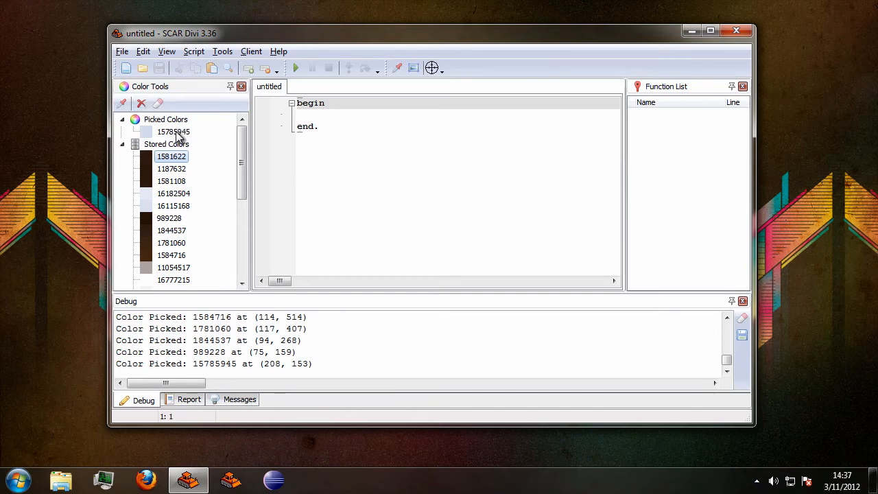
{"action": "mouse_move", "coordinate": [206, 90]}
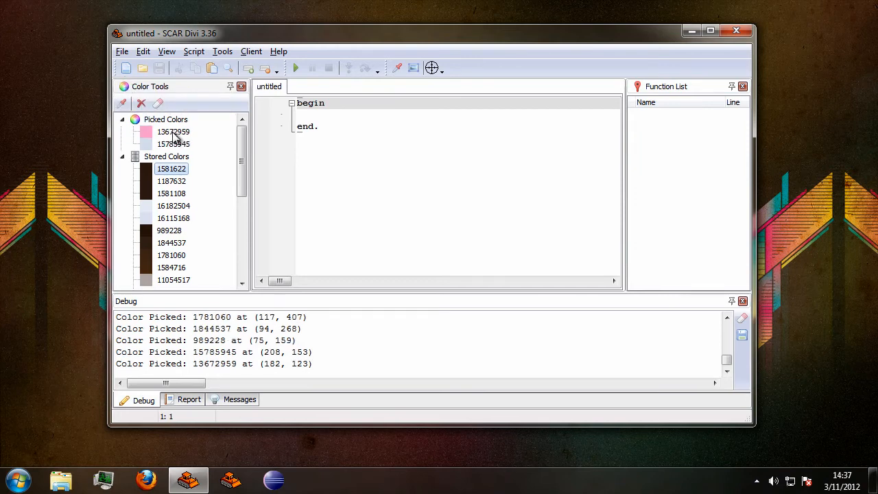
{"action": "left_click", "coordinate": [173, 132]}
{"action": "type", "text": "IconColor1"}
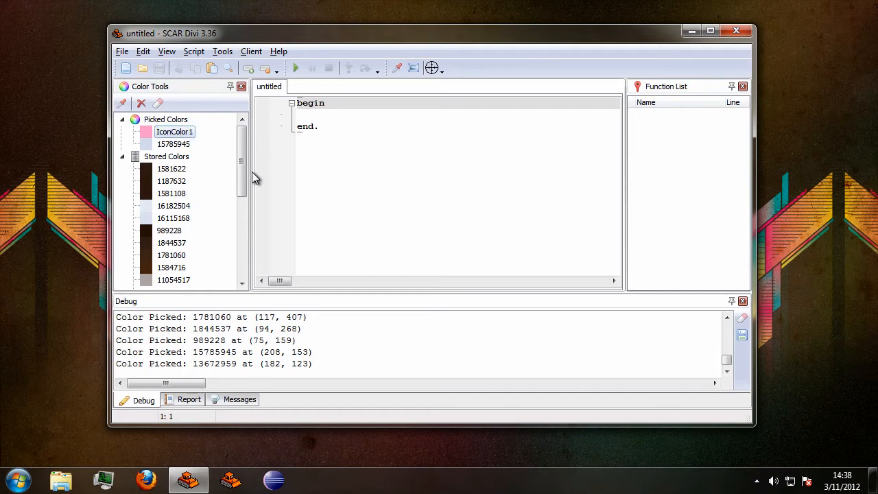
{"action": "right_click", "coordinate": [175, 132]}
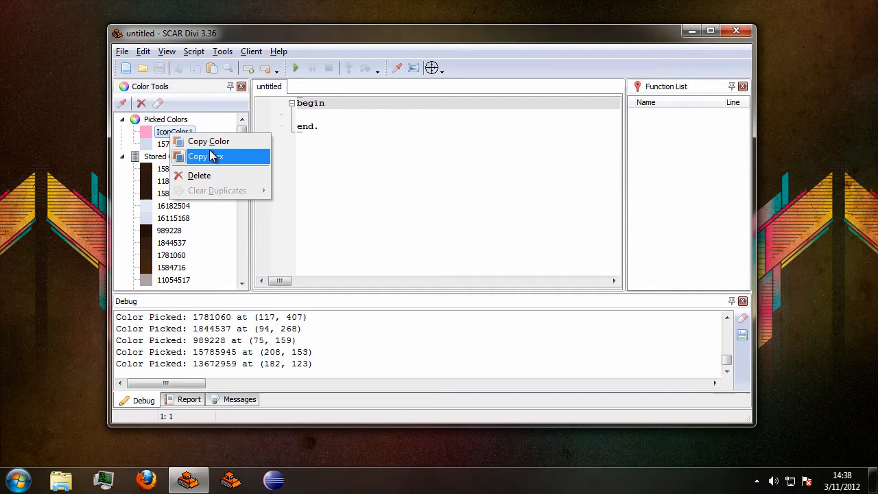
Copy IconColor1's hex $D0A1FF into the editor, then undo to leave the script unchanged.
{"action": "left_click", "coordinate": [207, 156]}
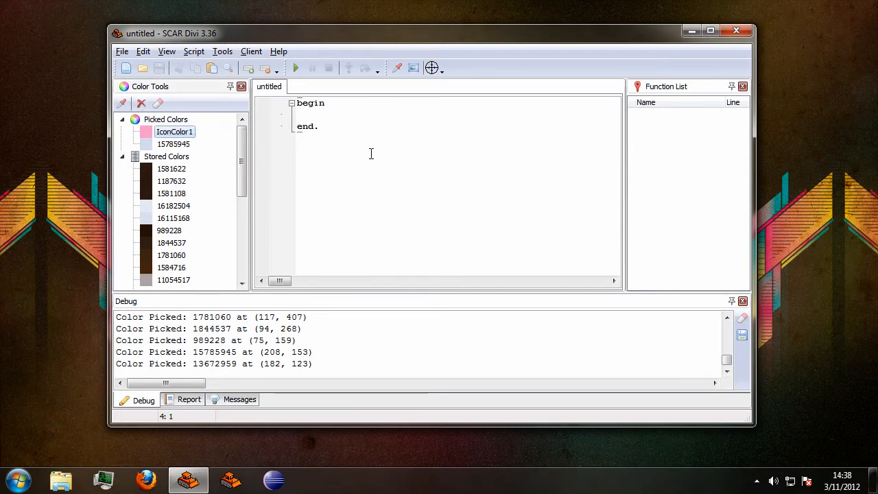
{"action": "type", "text": "$D0A1FF"}
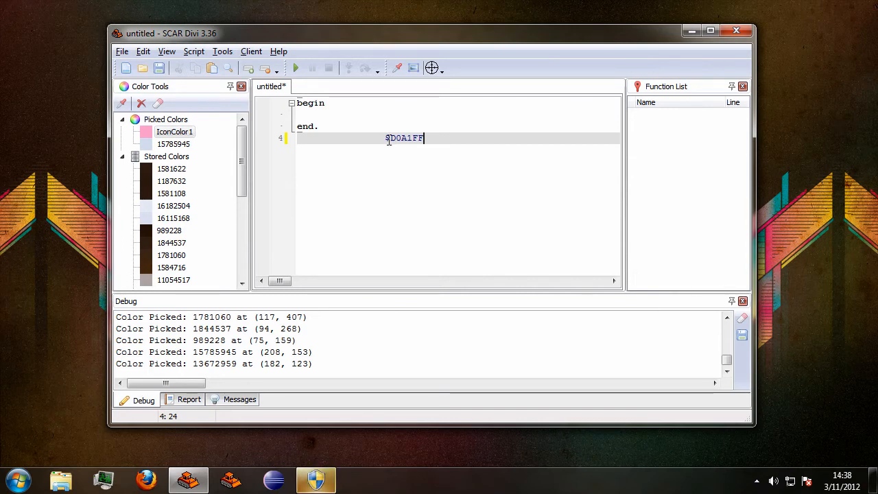
{"action": "key", "text": "ctrl+z"}
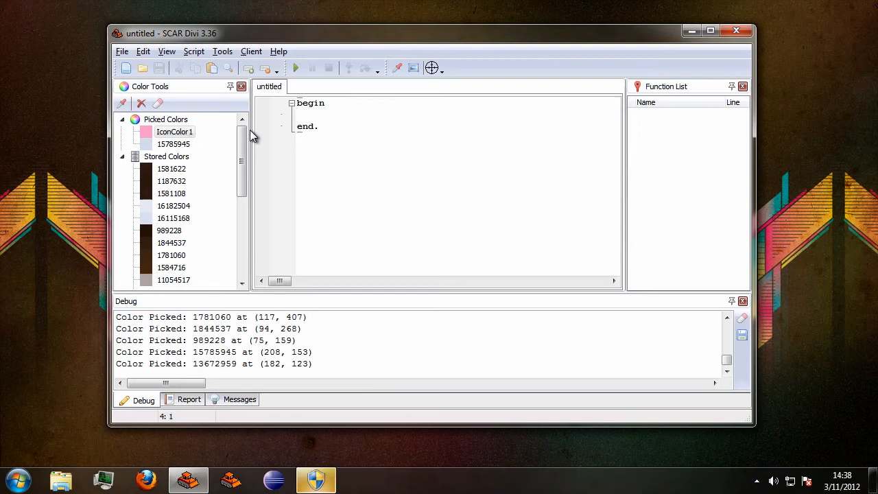
{"action": "mouse_move", "coordinate": [197, 140]}
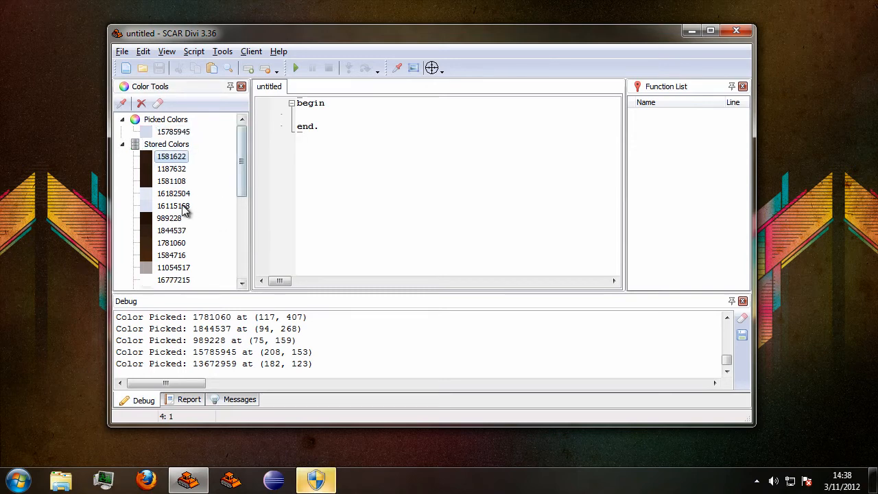
Move IconColor1 into Stored Colors, leaving Picked Colors empty.
{"action": "scroll", "scroll_direction": "down", "scroll_amount": 3}
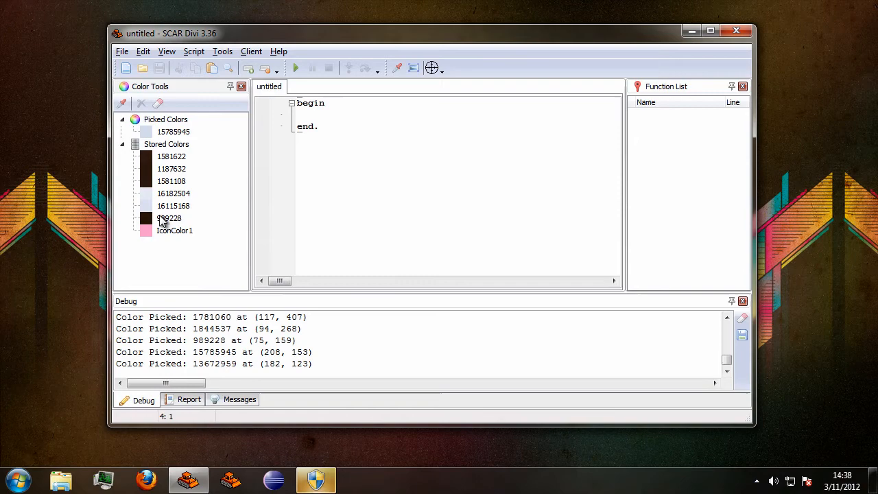
{"action": "left_click", "coordinate": [174, 230]}
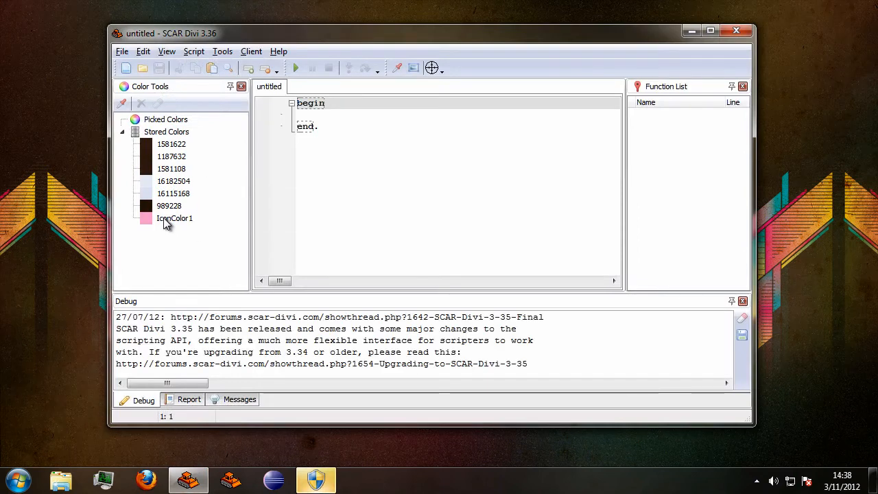
{"action": "left_click", "coordinate": [176, 218]}
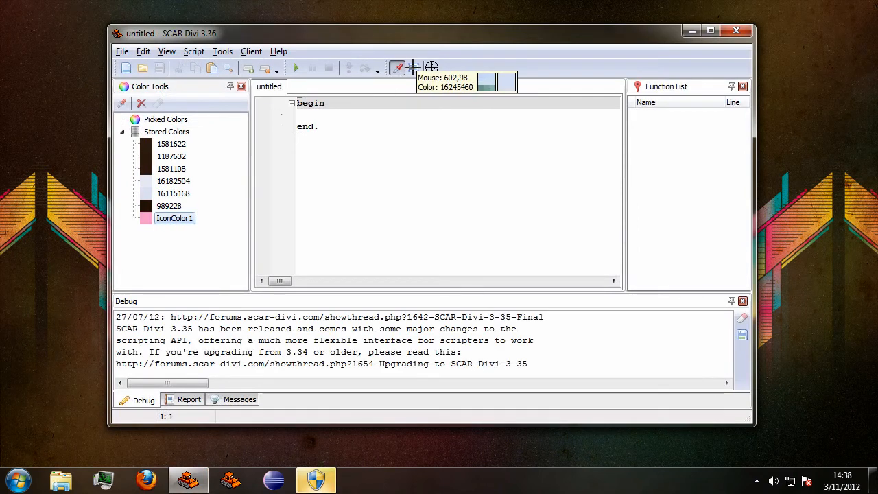
{"action": "mouse_move", "coordinate": [390, 211]}
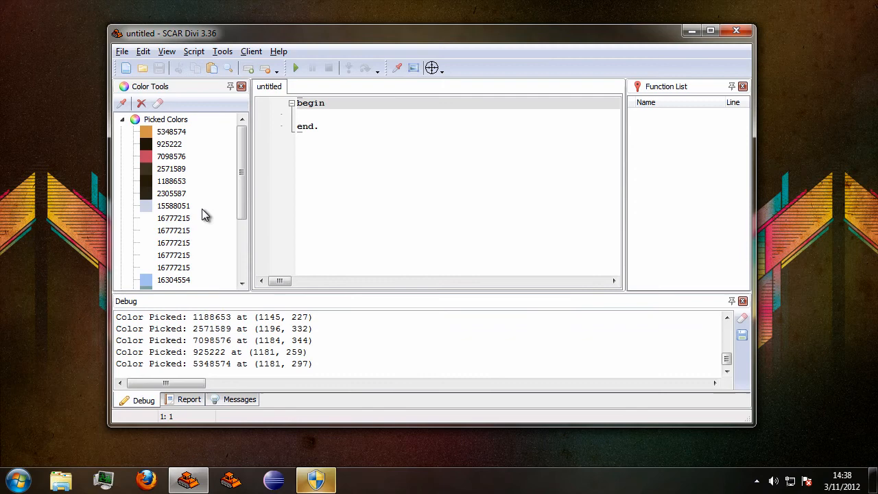
Rename three picked 16777215 whites to White1, White2 and White3.
{"action": "left_click", "coordinate": [173, 242]}
{"action": "type", "text": "White"}
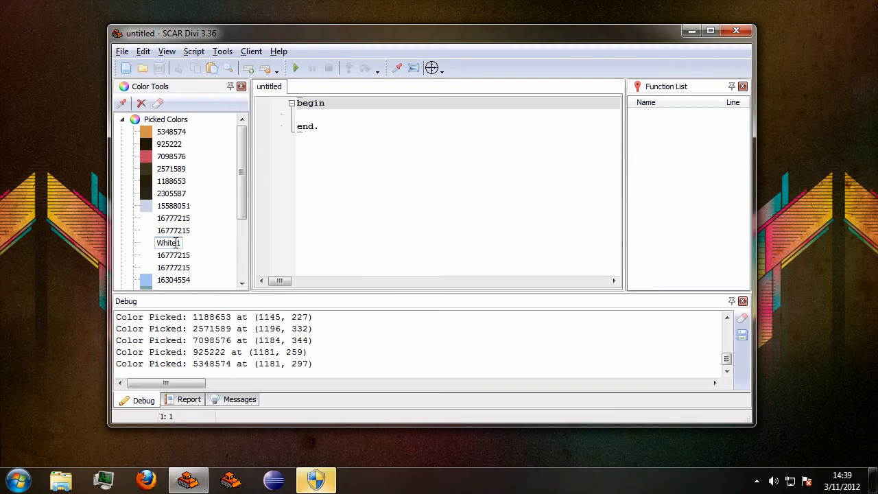
{"action": "left_click", "coordinate": [173, 253]}
{"action": "type", "text": "White"}
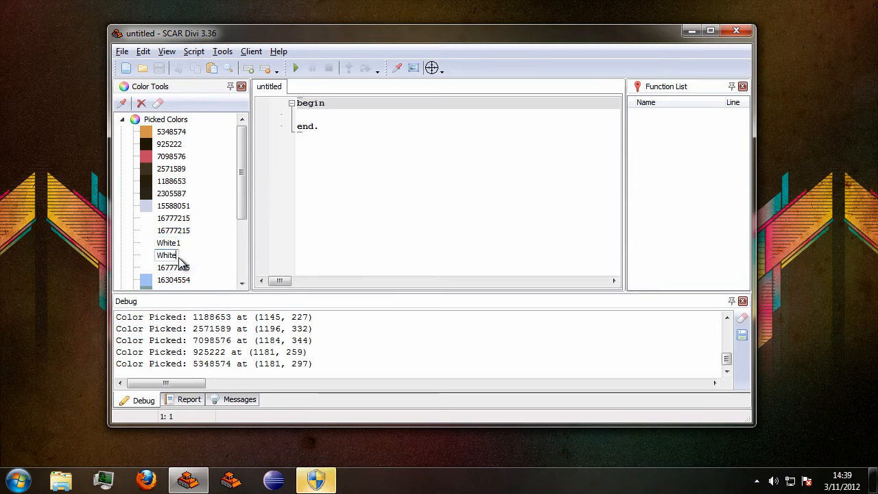
{"action": "left_click", "coordinate": [173, 267]}
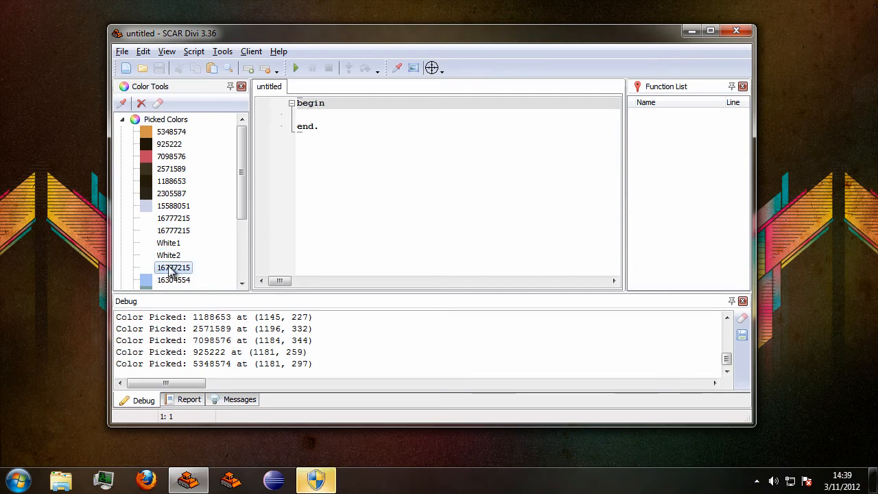
{"action": "double_click", "coordinate": [173, 266]}
{"action": "type", "text": "White3"}
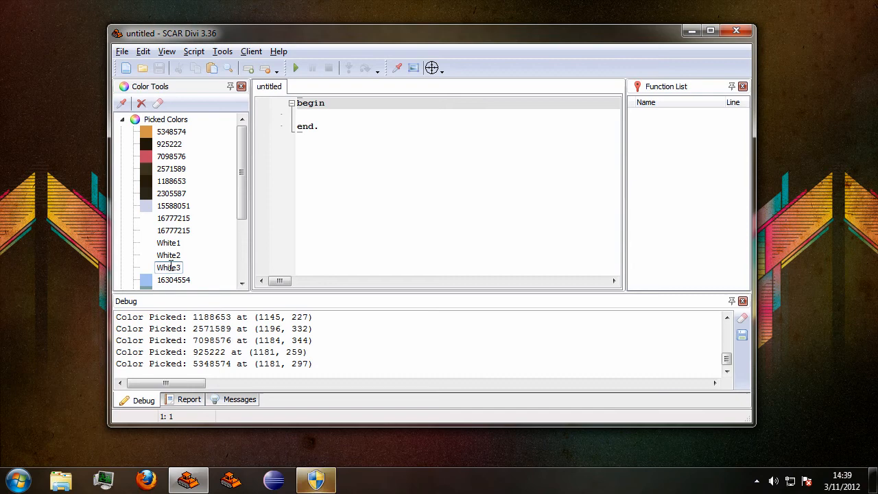
{"action": "left_click", "coordinate": [173, 206]}
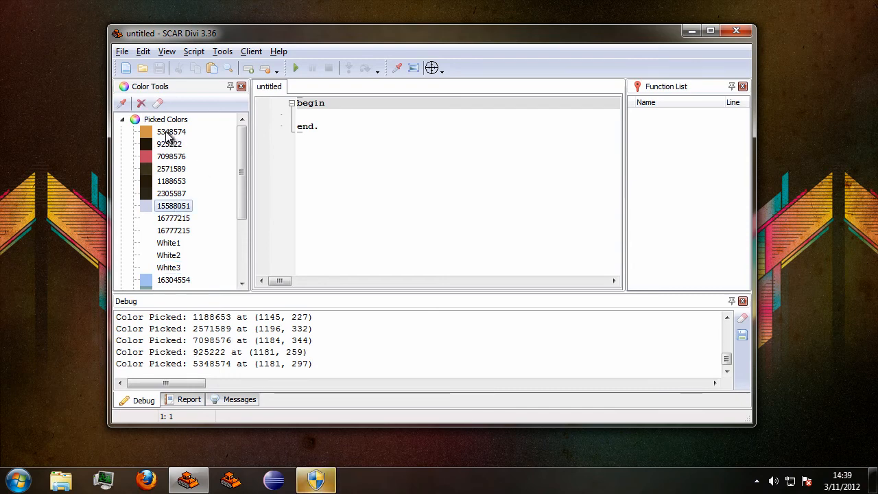
{"action": "scroll", "scroll_direction": "down", "scroll_amount": 3}
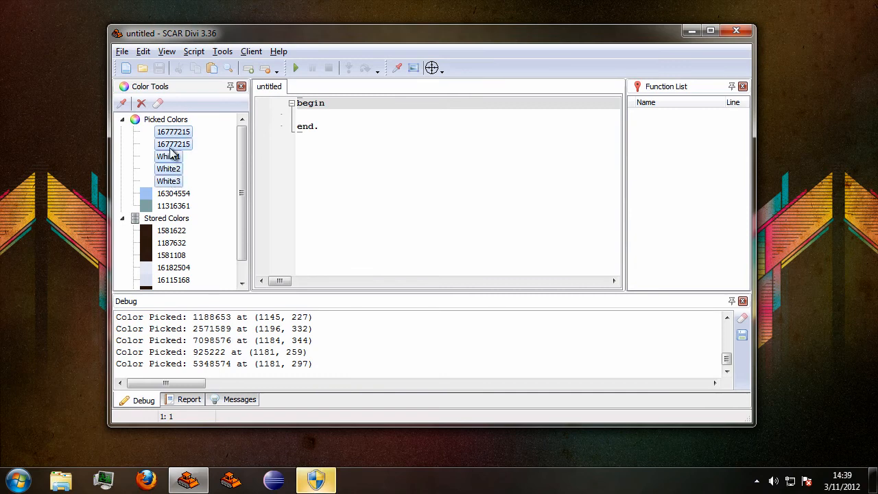
{"action": "scroll", "scroll_direction": "down", "scroll_amount": 3}
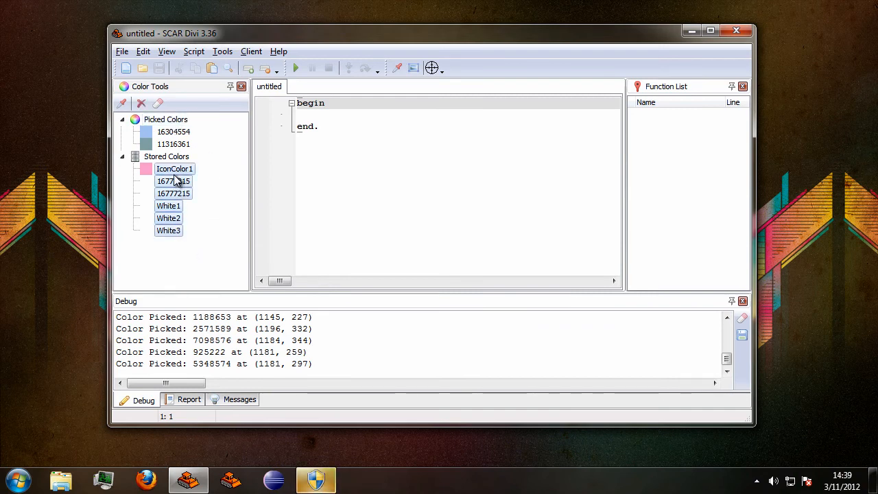
Clear duplicates with Unnamed Only, keeping IconColor1 and White1–White3 stored.
{"action": "right_click", "coordinate": [173, 181]}
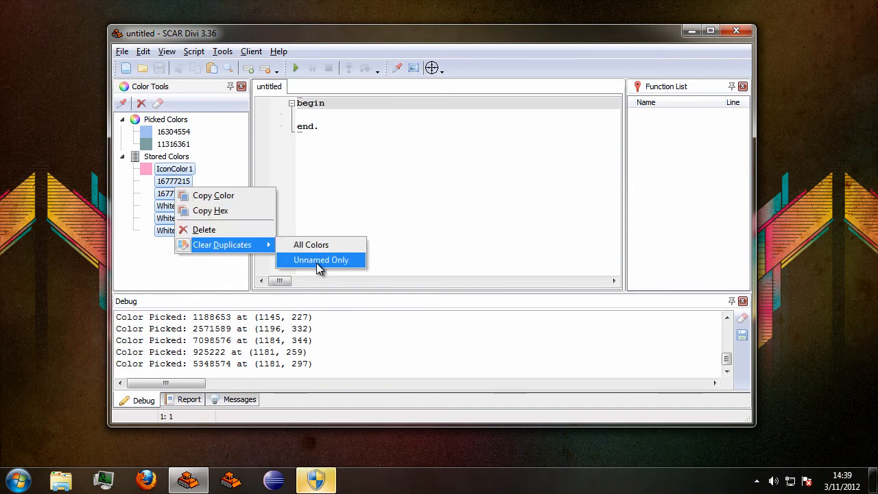
{"action": "mouse_move", "coordinate": [308, 266]}
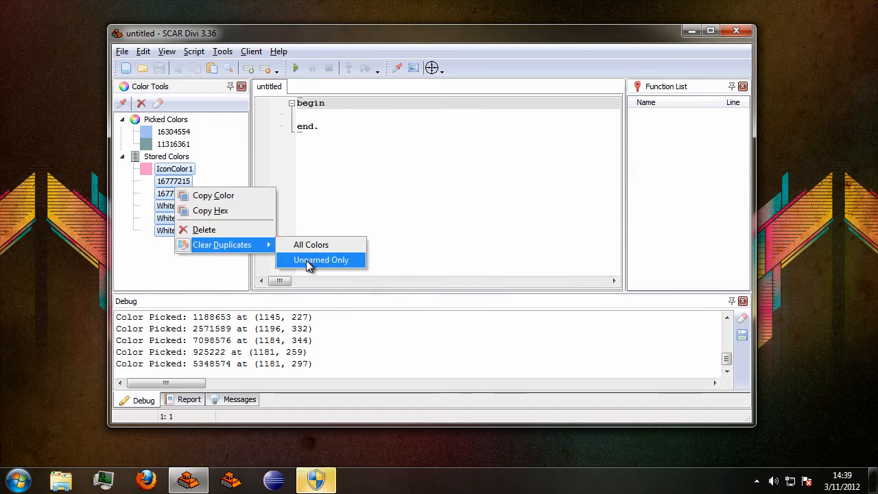
{"action": "left_click", "coordinate": [321, 260]}
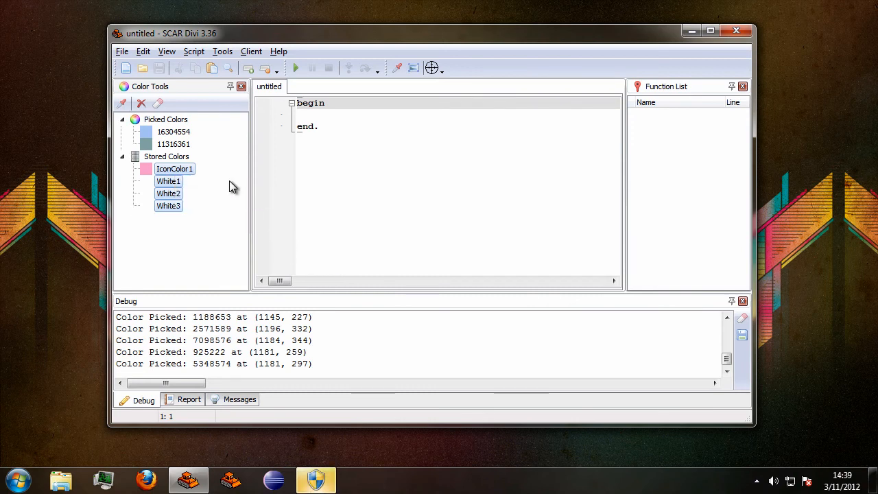
{"action": "mouse_move", "coordinate": [167, 185]}
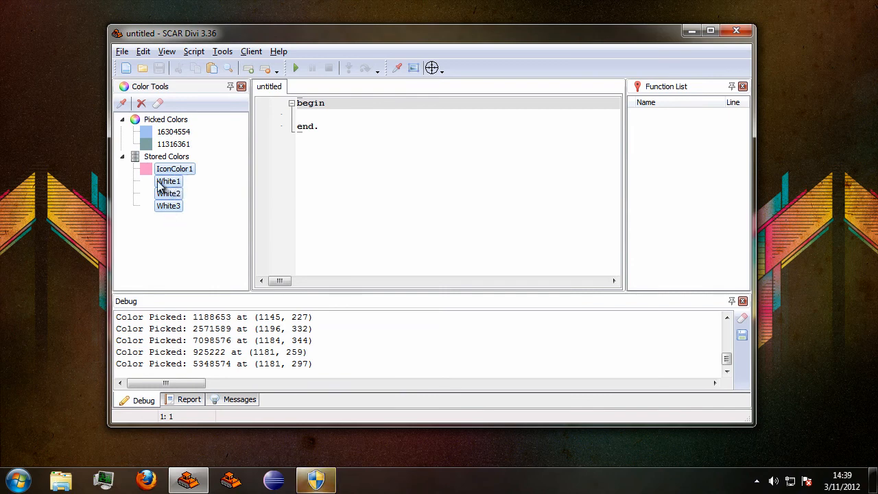
{"action": "mouse_move", "coordinate": [189, 189]}
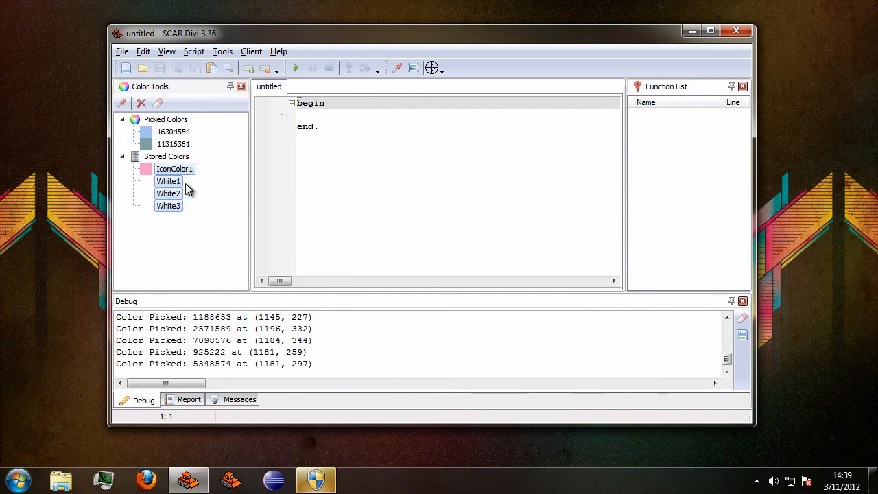
Clear duplicates across All Colors, leaving only IconColor1 and White1 stored.
{"action": "right_click", "coordinate": [175, 169]}
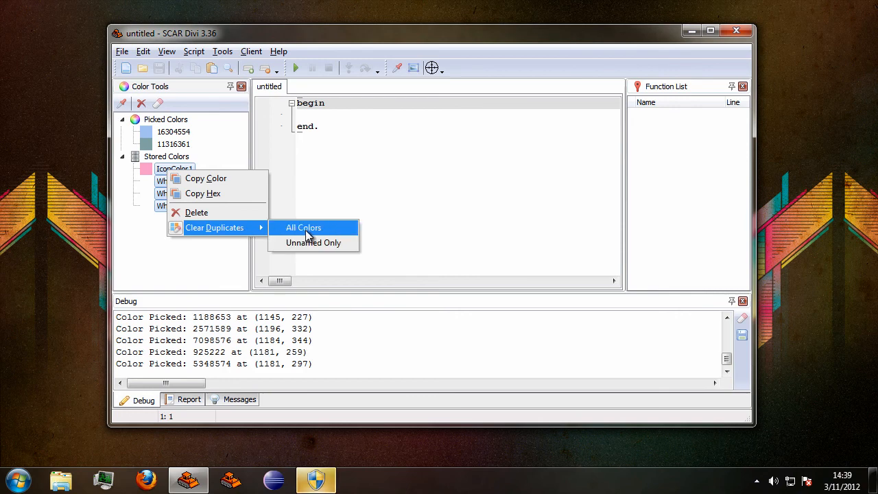
{"action": "mouse_move", "coordinate": [272, 236]}
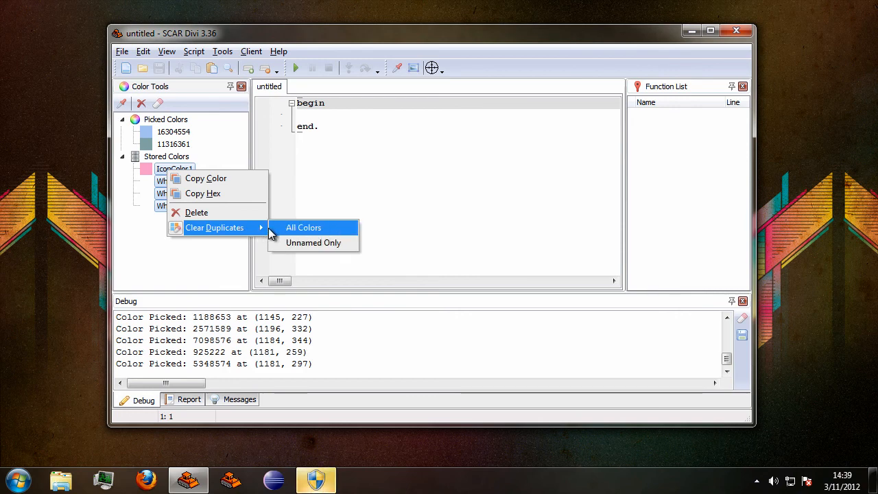
{"action": "mouse_move", "coordinate": [300, 234]}
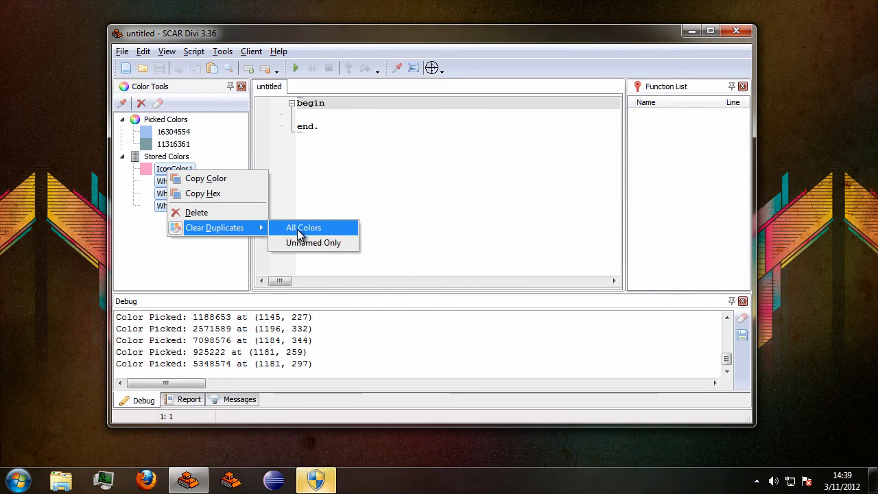
{"action": "left_click", "coordinate": [303, 228]}
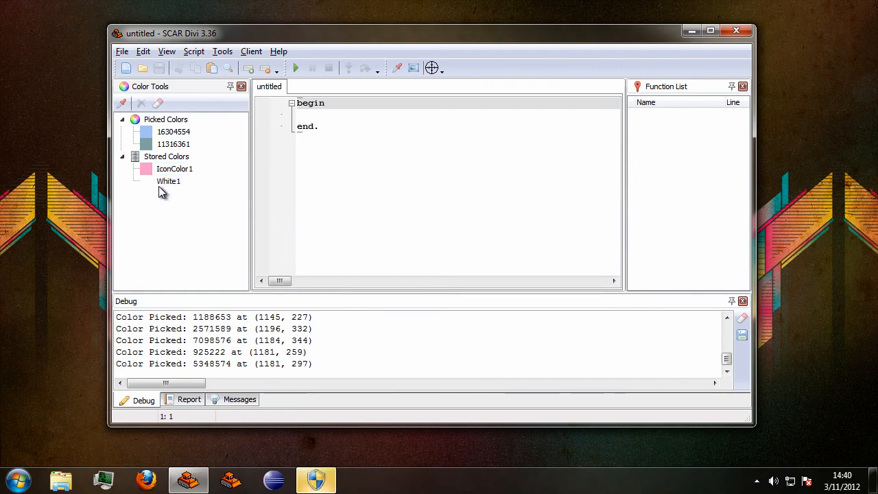
{"action": "mouse_move", "coordinate": [209, 195]}
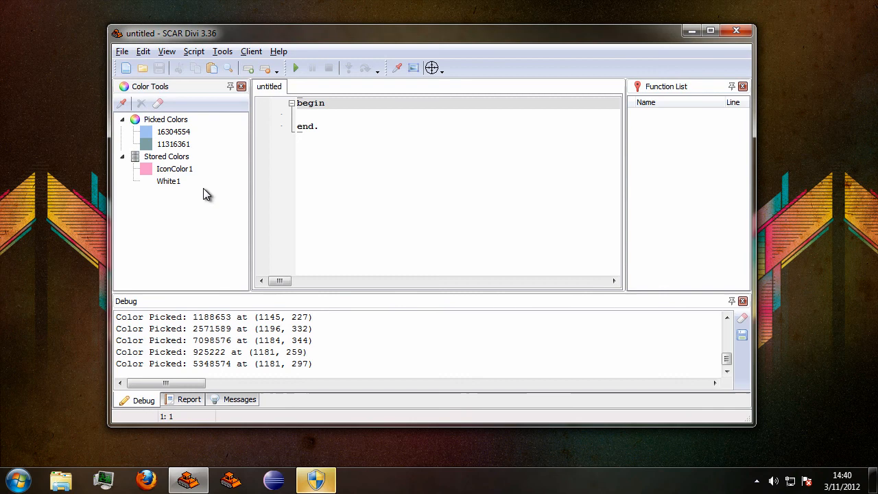
{"action": "mouse_move", "coordinate": [502, 346]}
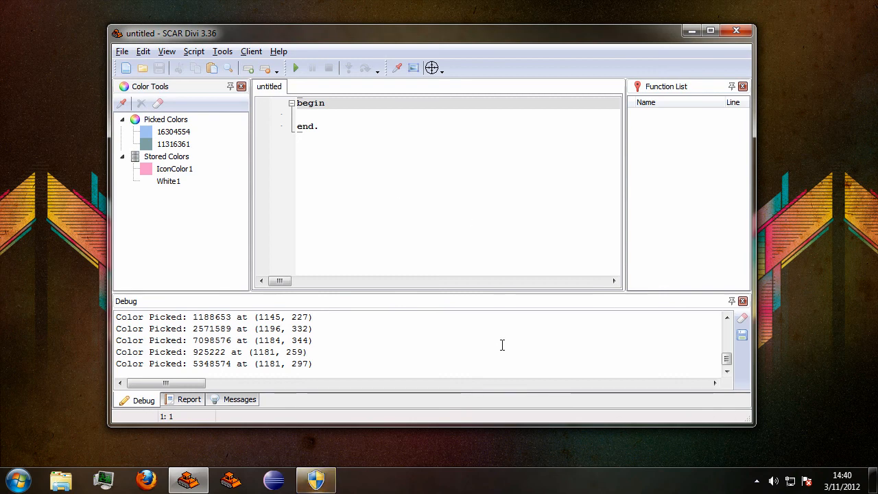